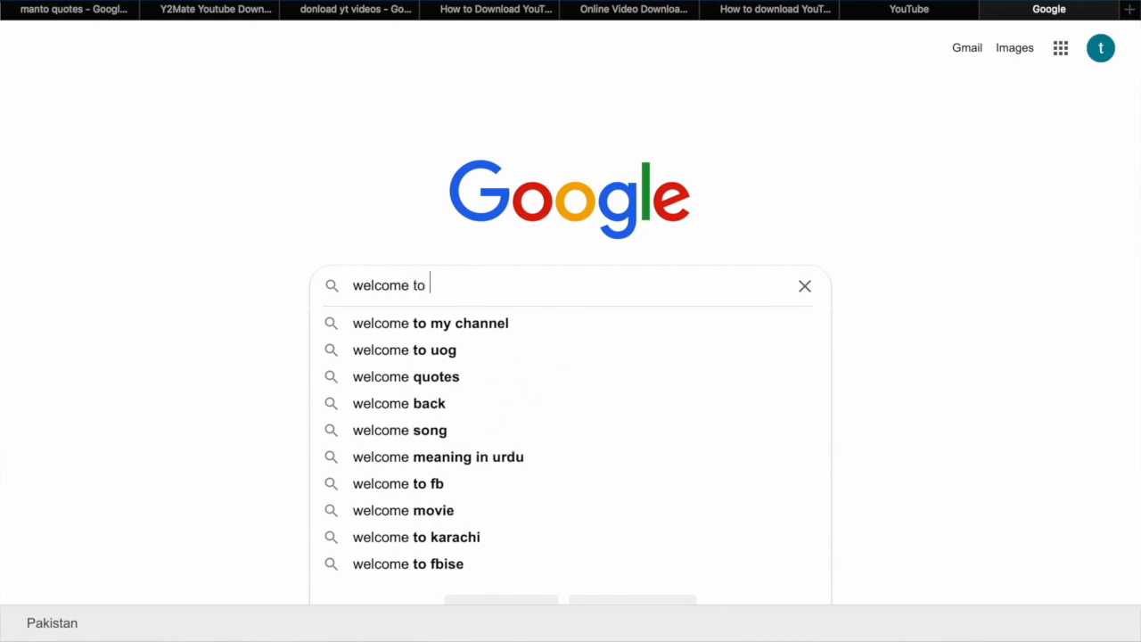
# - Discard the half-typed 'tixesc' Google search and switch to the YouTube home page
pyautogui.write('tixeschooling')
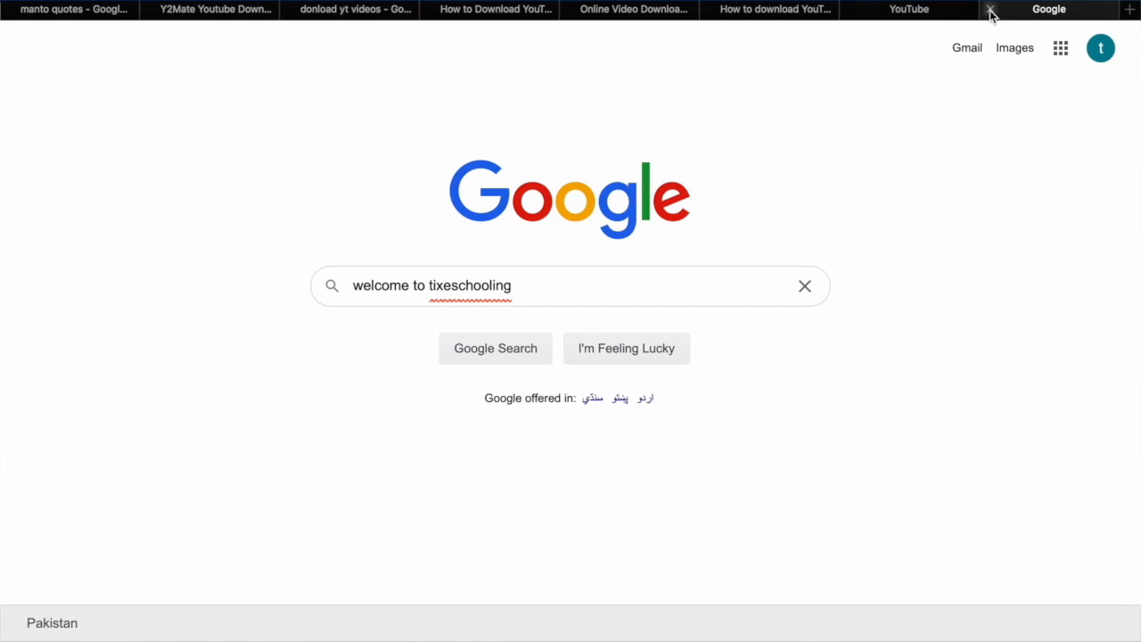
pyautogui.click(804, 286)
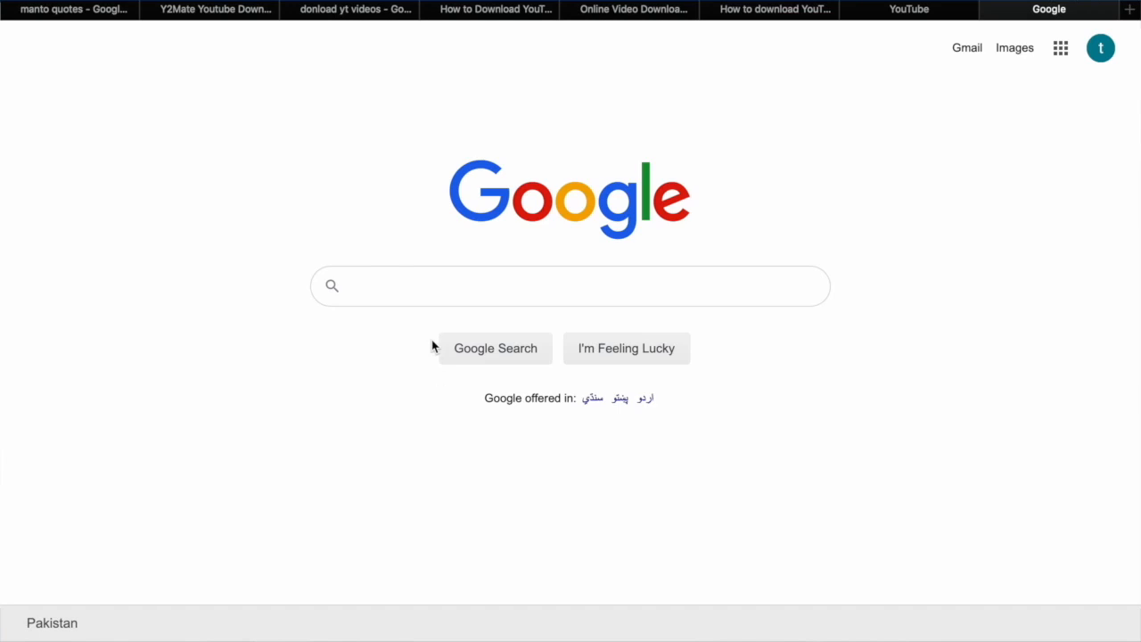
pyautogui.click(907, 9)
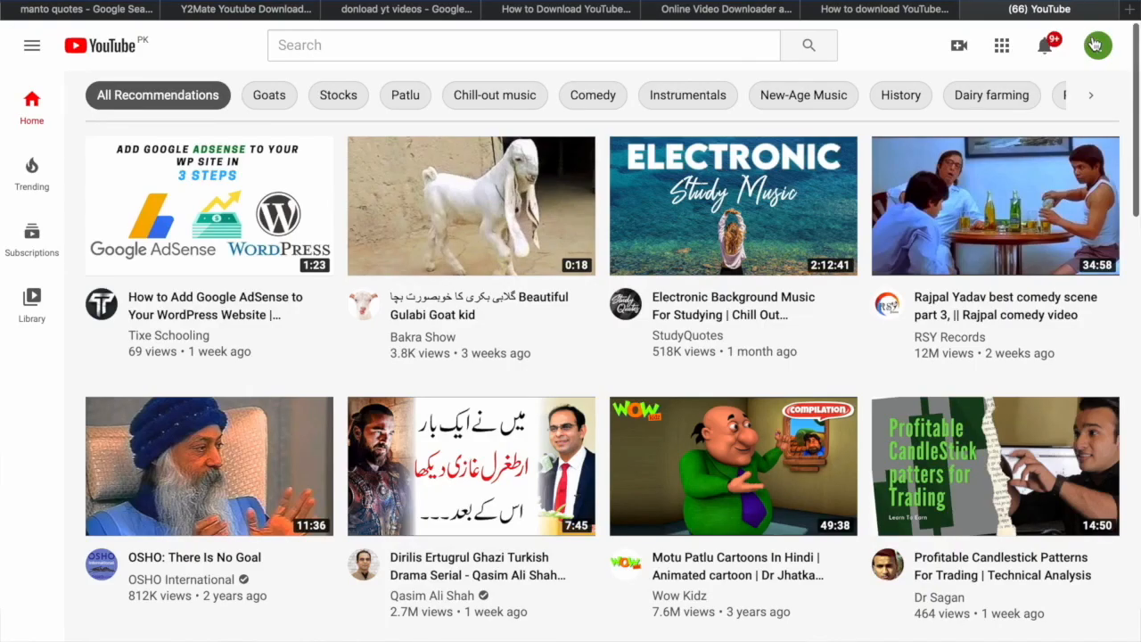
# - Go to the channel's YouTube Studio dashboard and its Monetization page
pyautogui.click(1096, 45)
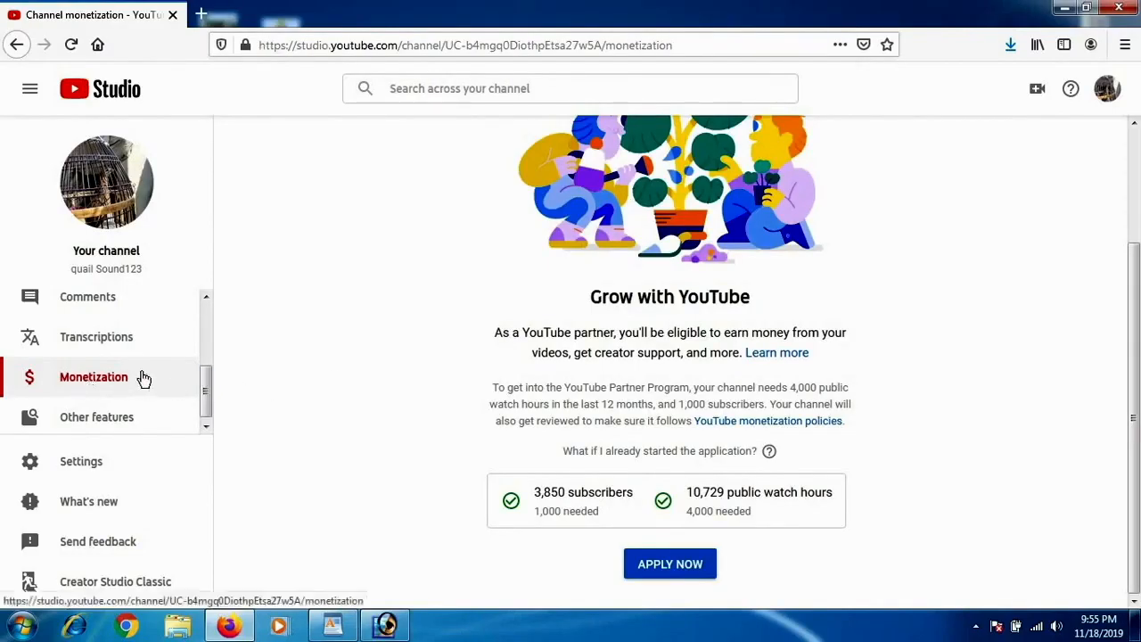
pyautogui.moveTo(748, 485)
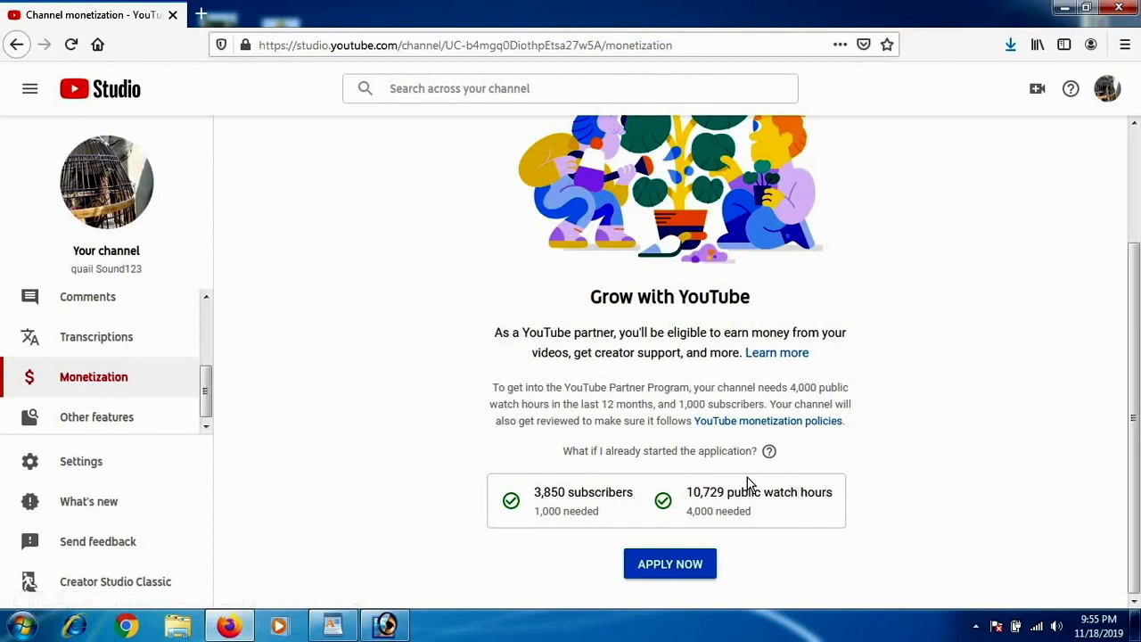
pyautogui.moveTo(783, 492)
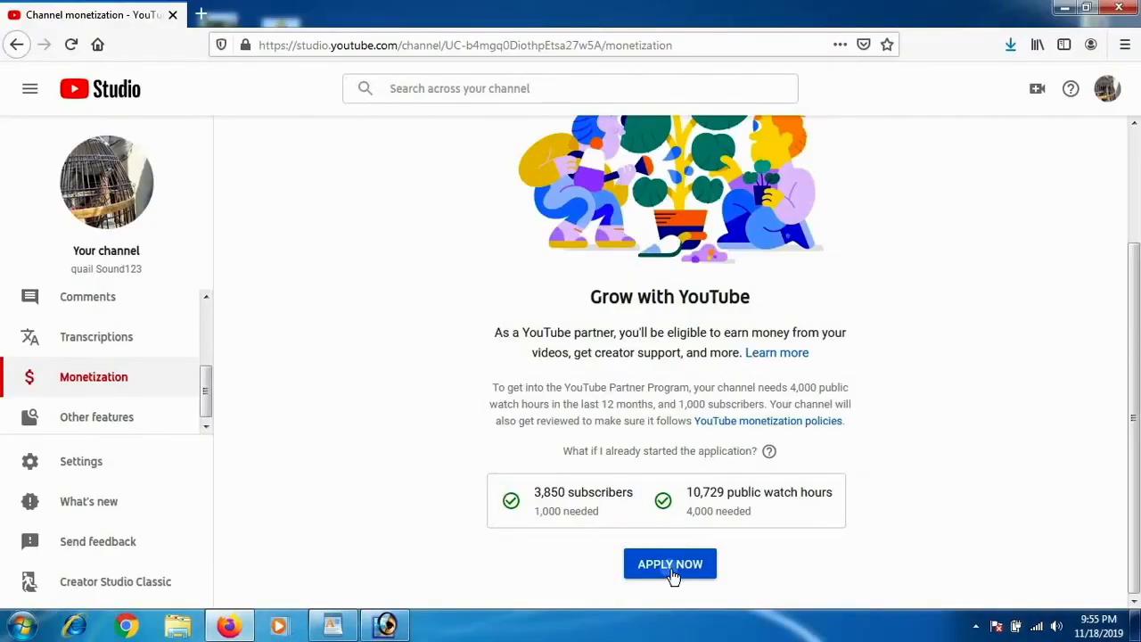
# - Start the Partner Program application and accept its terms so Step 1 shows Done
pyautogui.click(670, 563)
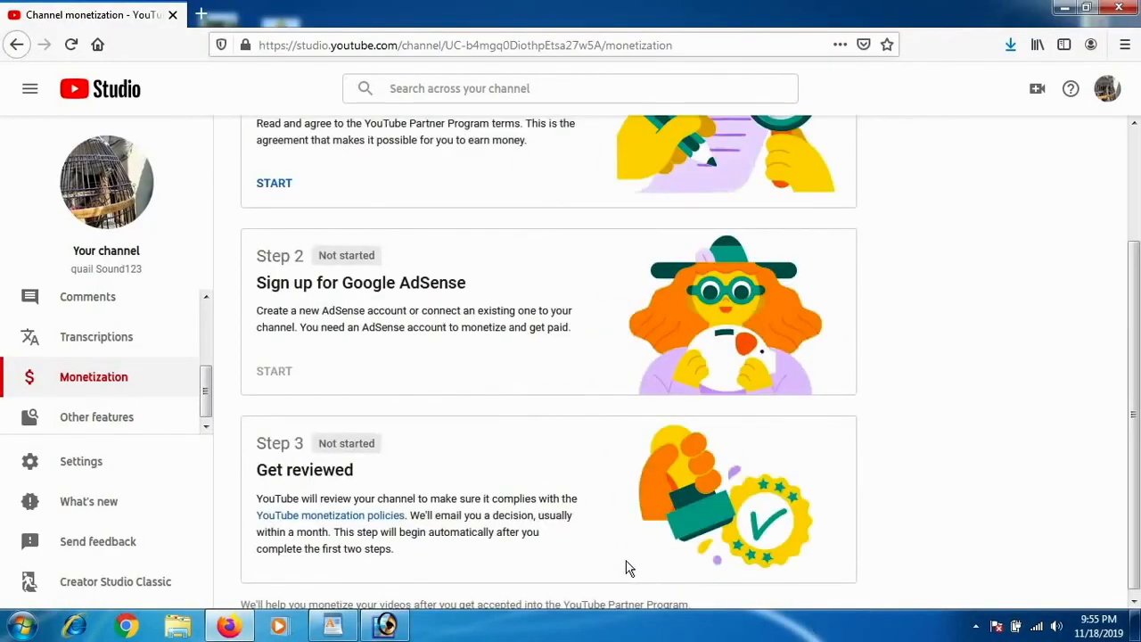
pyautogui.scroll(3)
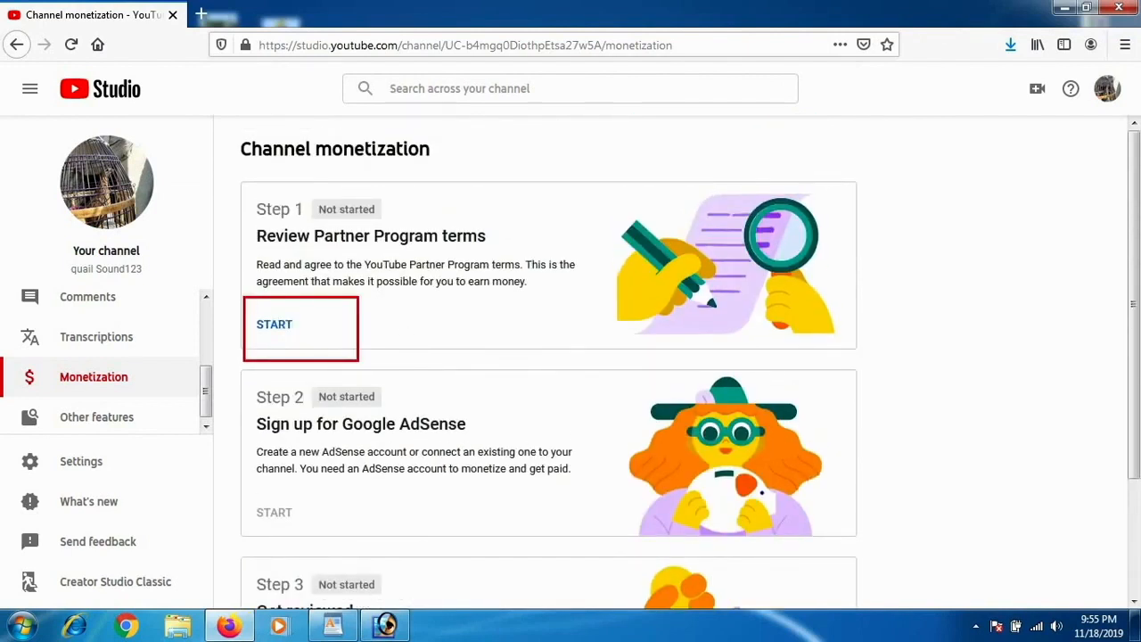
pyautogui.click(275, 324)
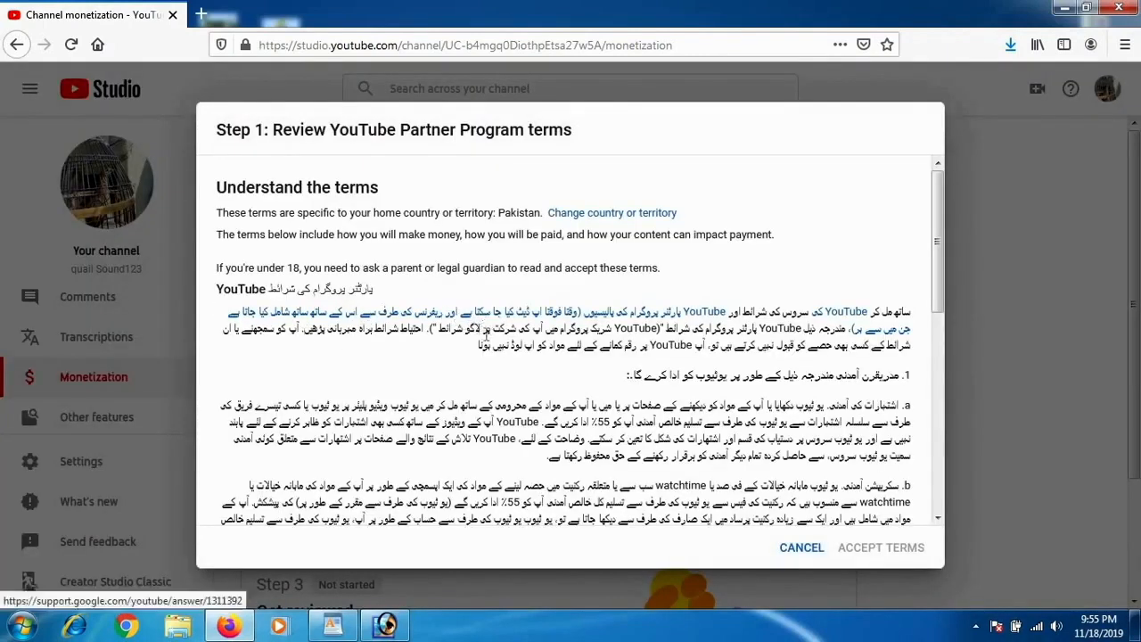
pyautogui.scroll(-3)
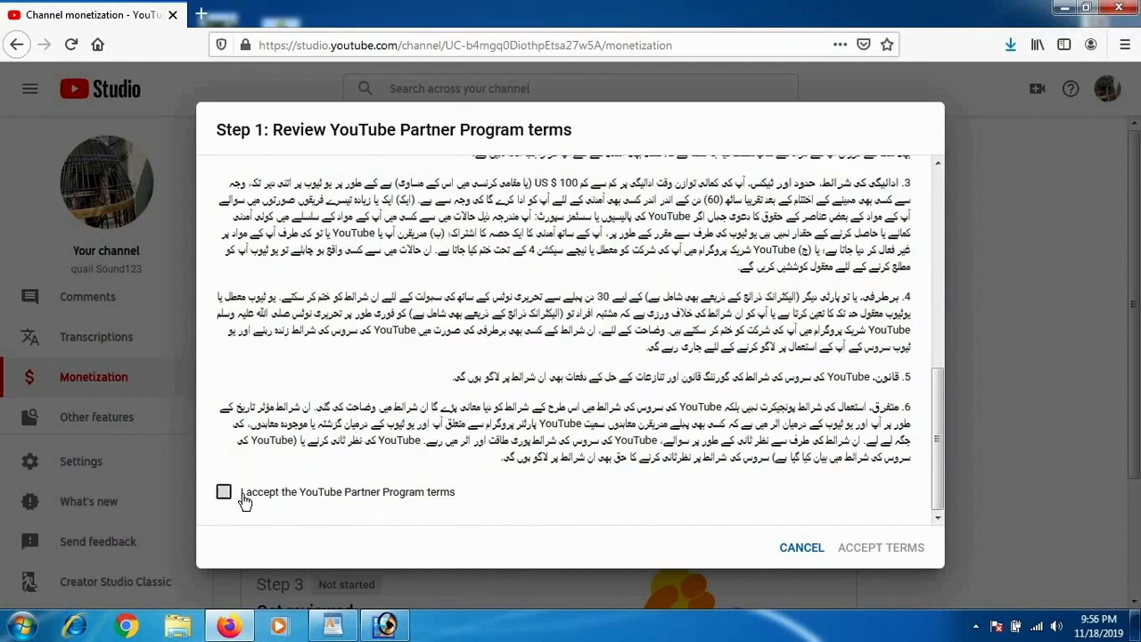
pyautogui.click(881, 547)
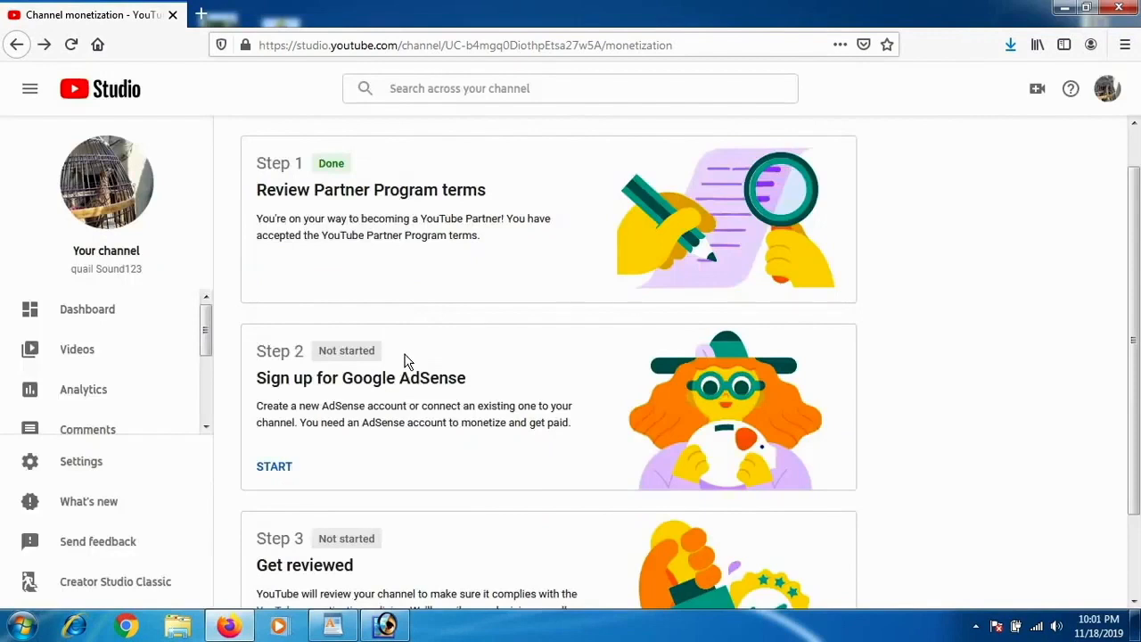
# - Begin Step 2, answer that no AdSense account exists yet, and continue to create one
pyautogui.scroll(-3)
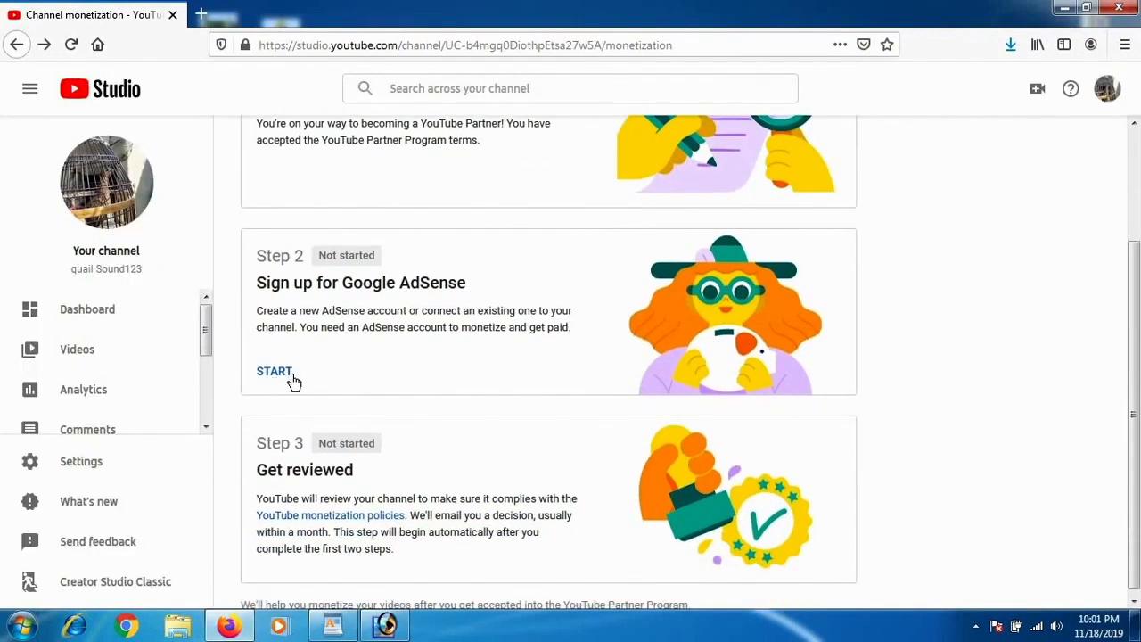
pyautogui.moveTo(280, 393)
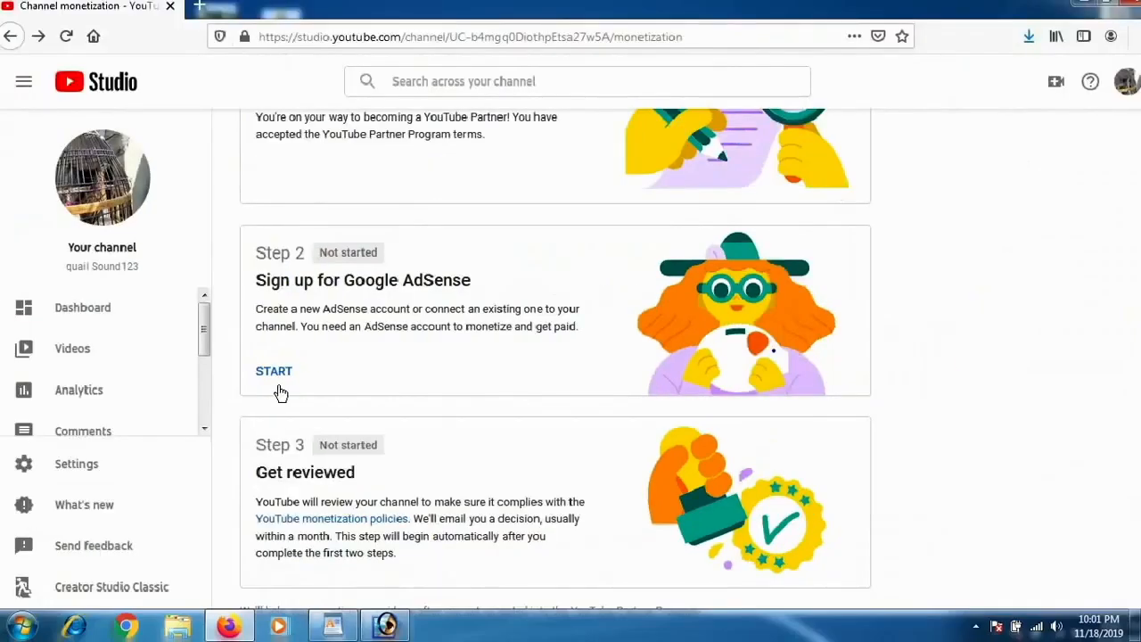
pyautogui.click(274, 371)
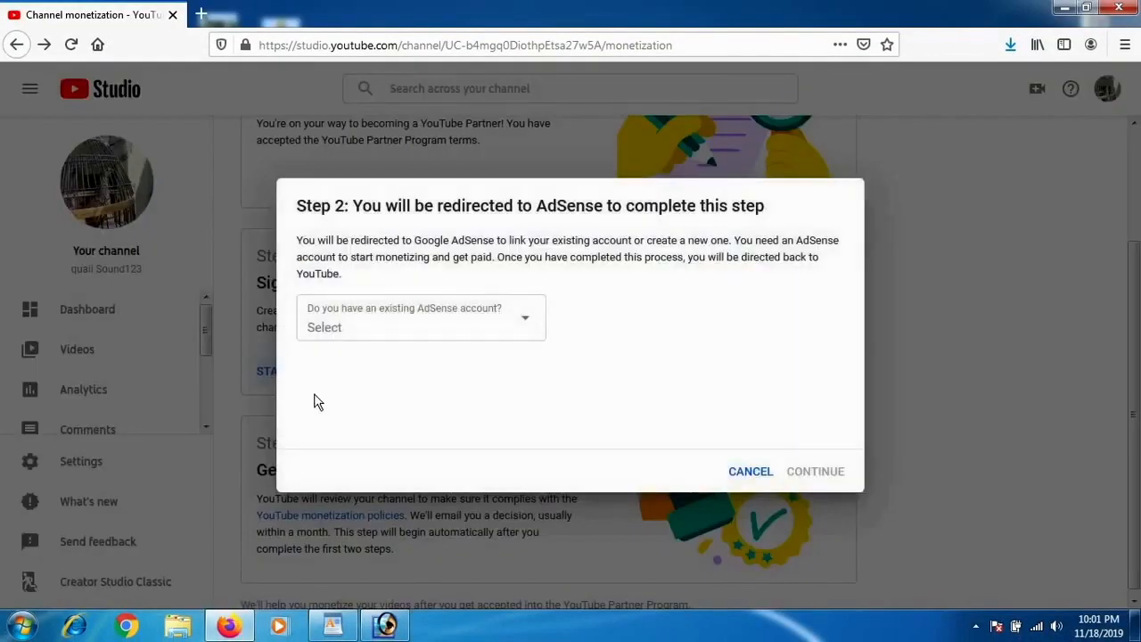
pyautogui.moveTo(419, 351)
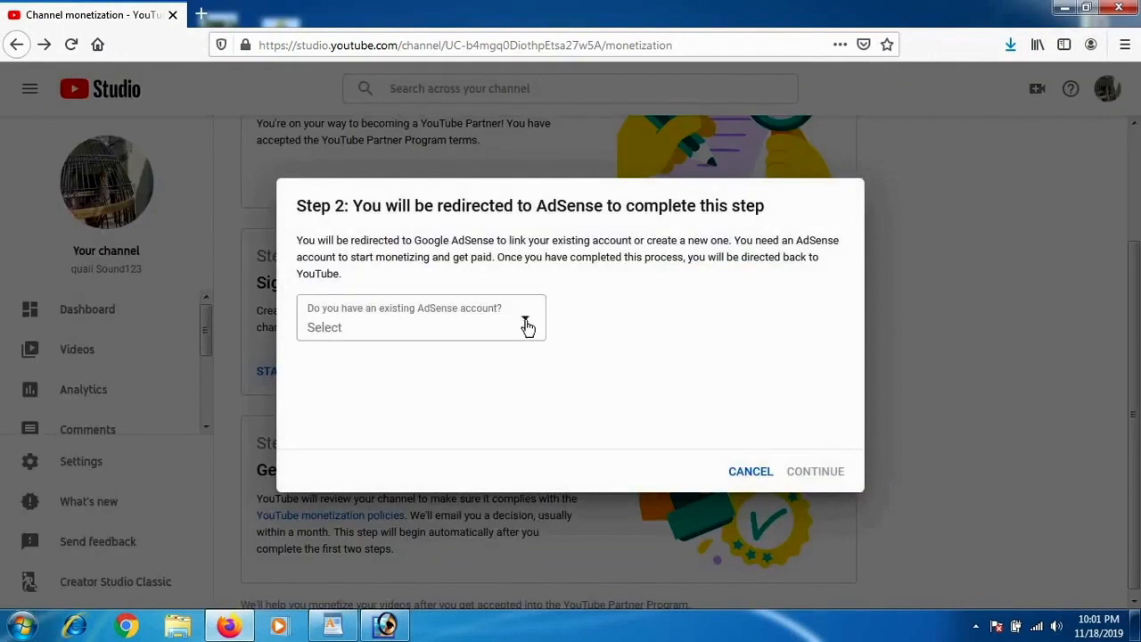
pyautogui.click(421, 328)
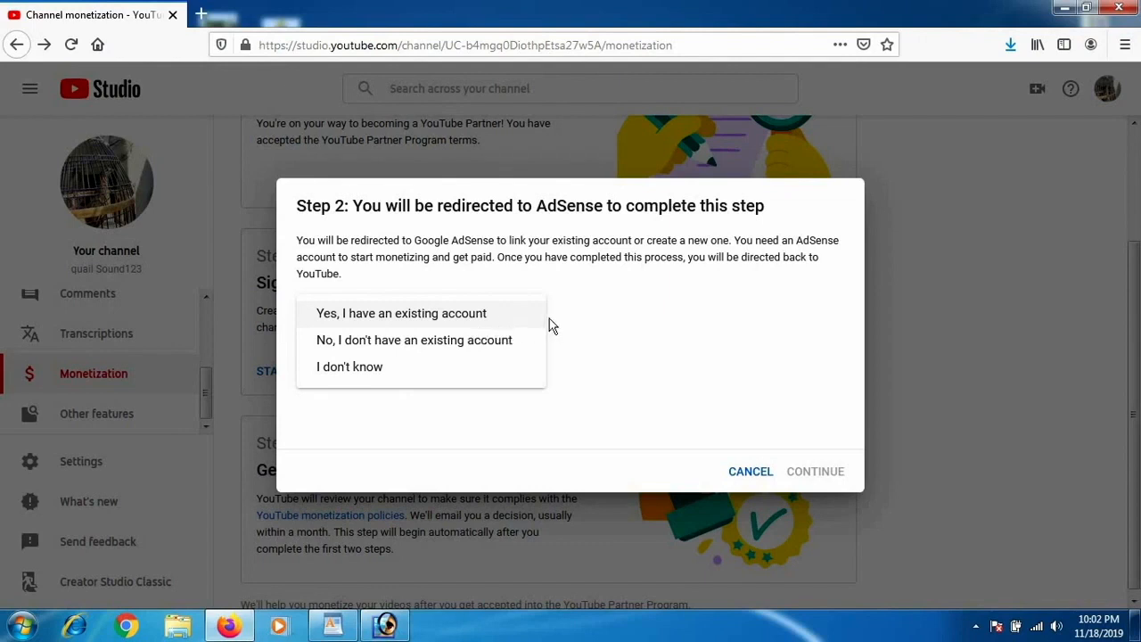
pyautogui.moveTo(413, 344)
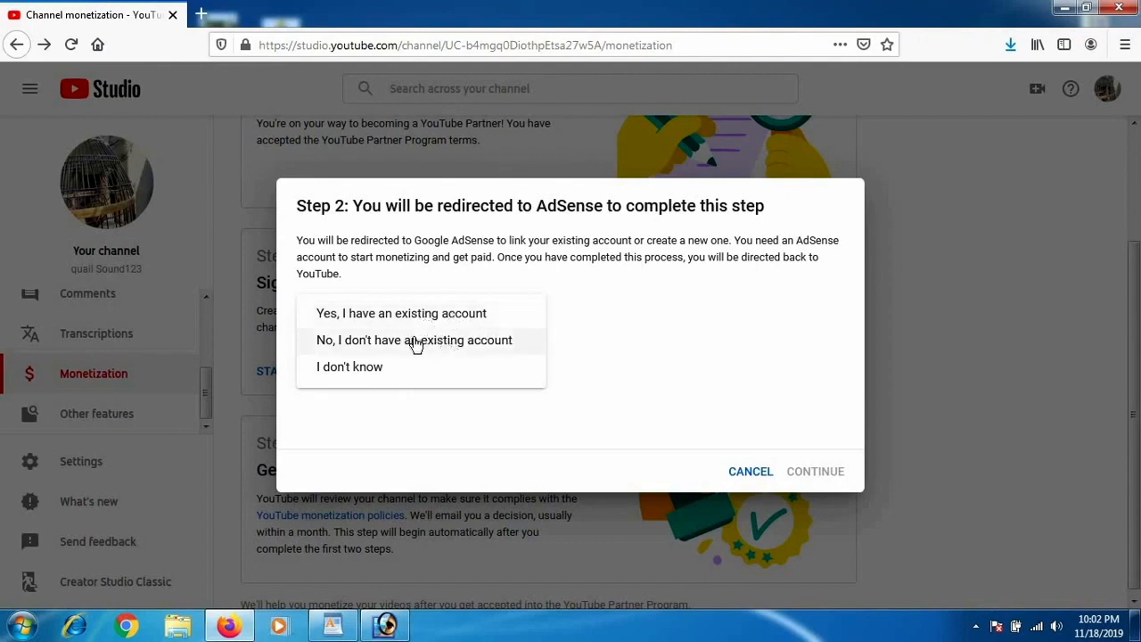
pyautogui.moveTo(480, 333)
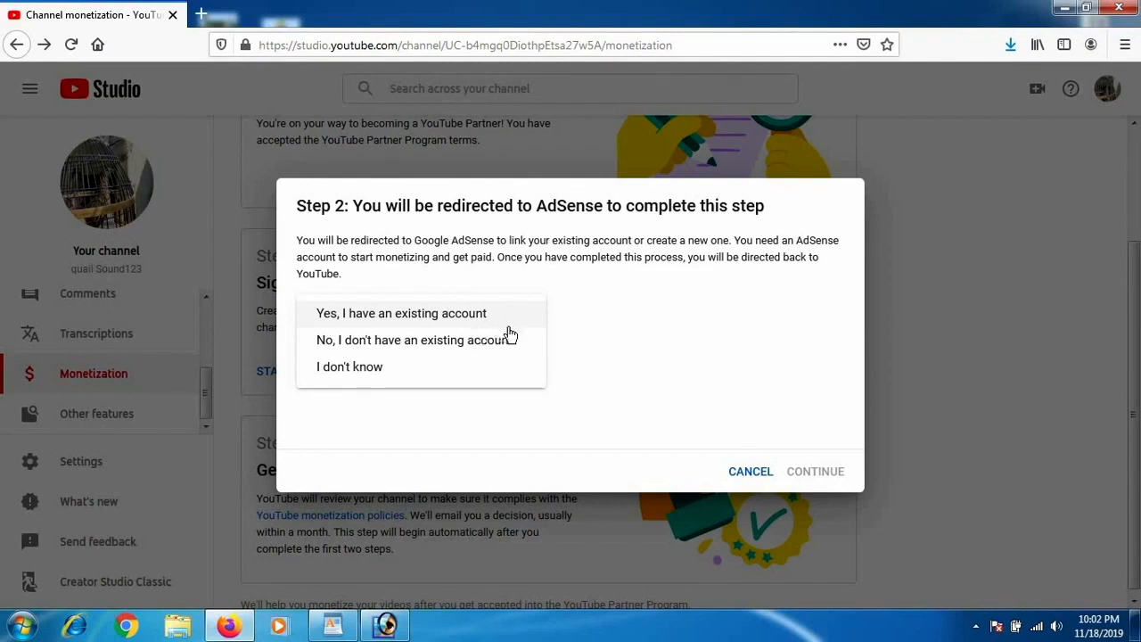
pyautogui.moveTo(453, 348)
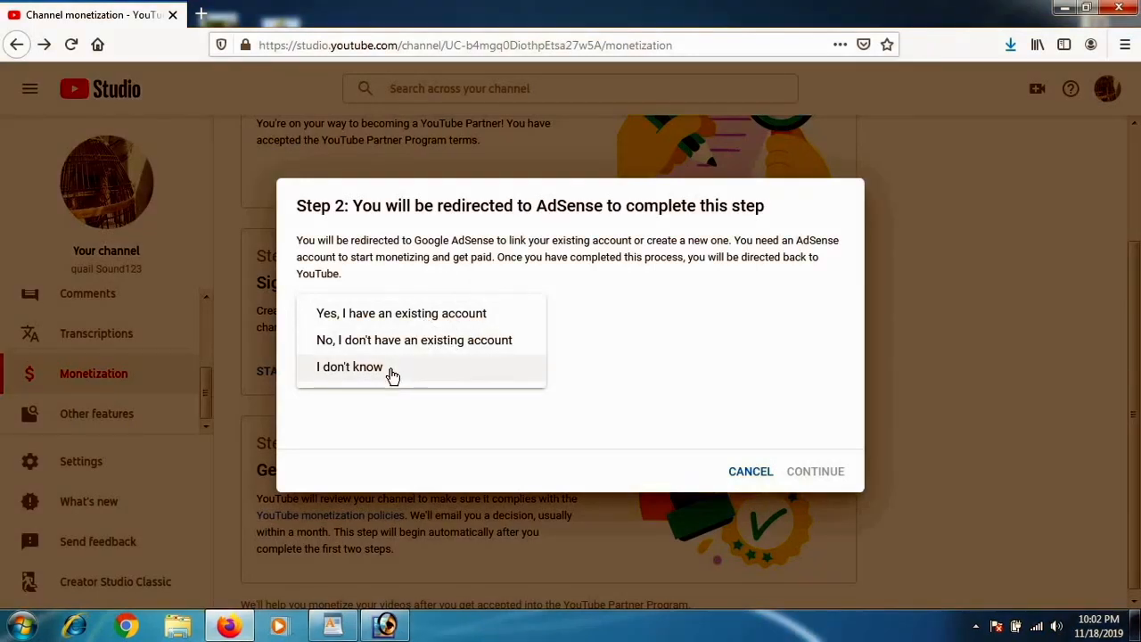
pyautogui.moveTo(503, 362)
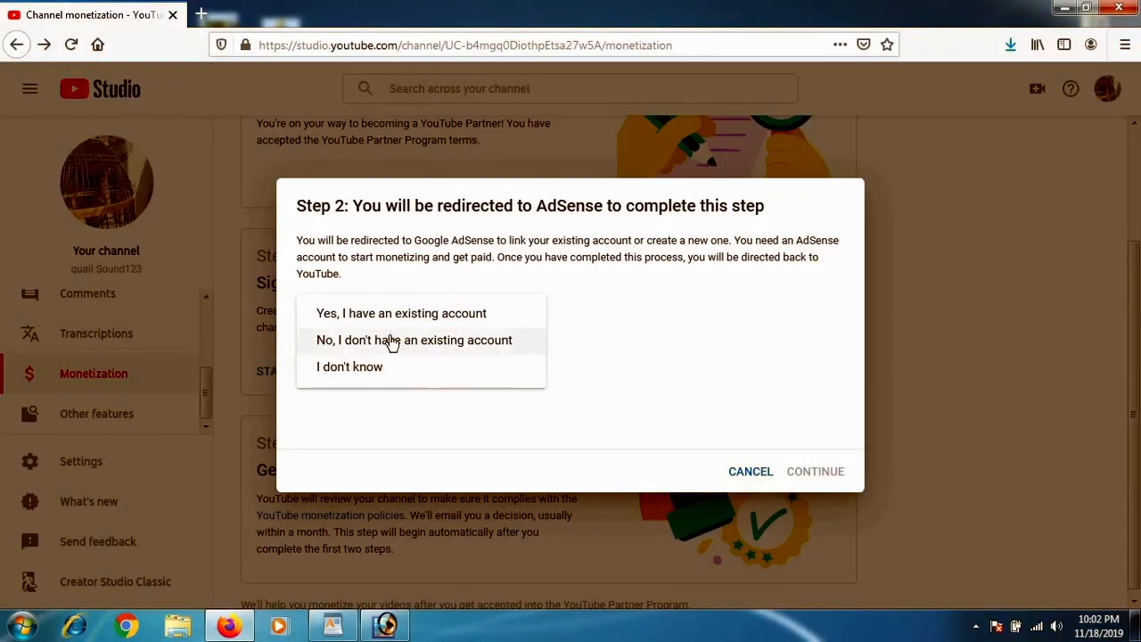
pyautogui.moveTo(436, 346)
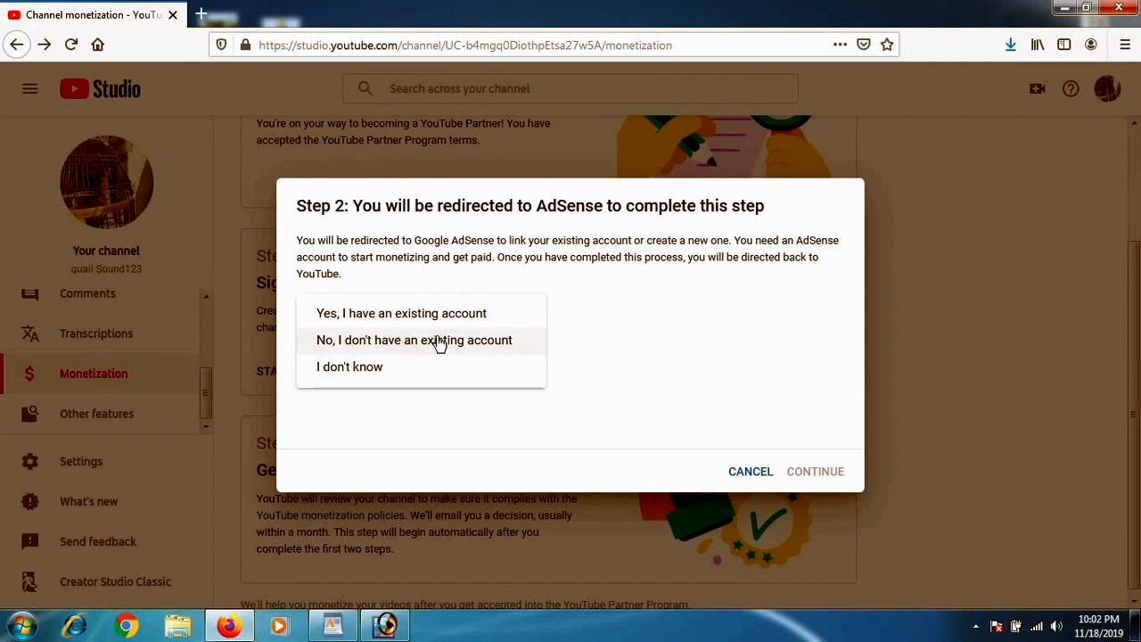
pyautogui.click(414, 339)
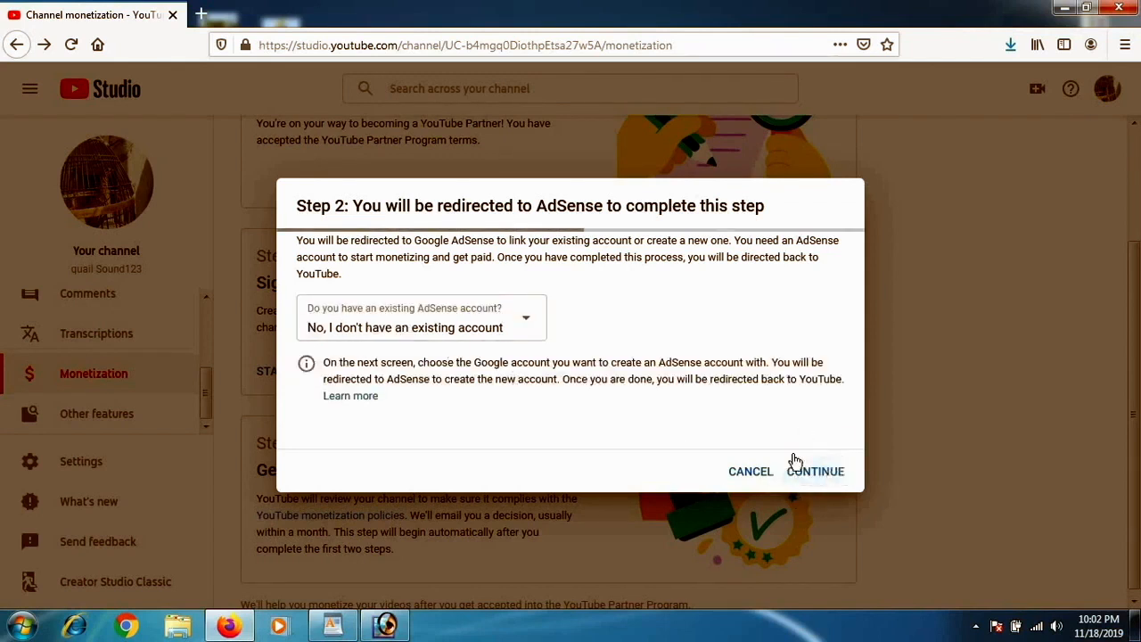
pyautogui.click(813, 471)
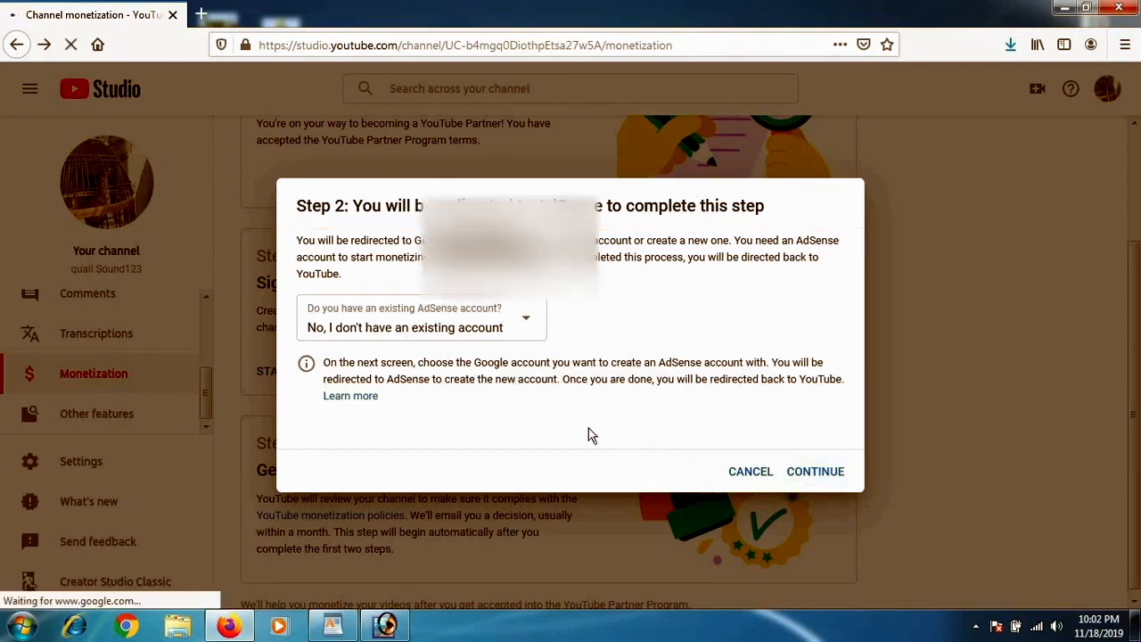
# - Choose the channel's Google account to reach the AdSense sign-up form
pyautogui.click(813, 471)
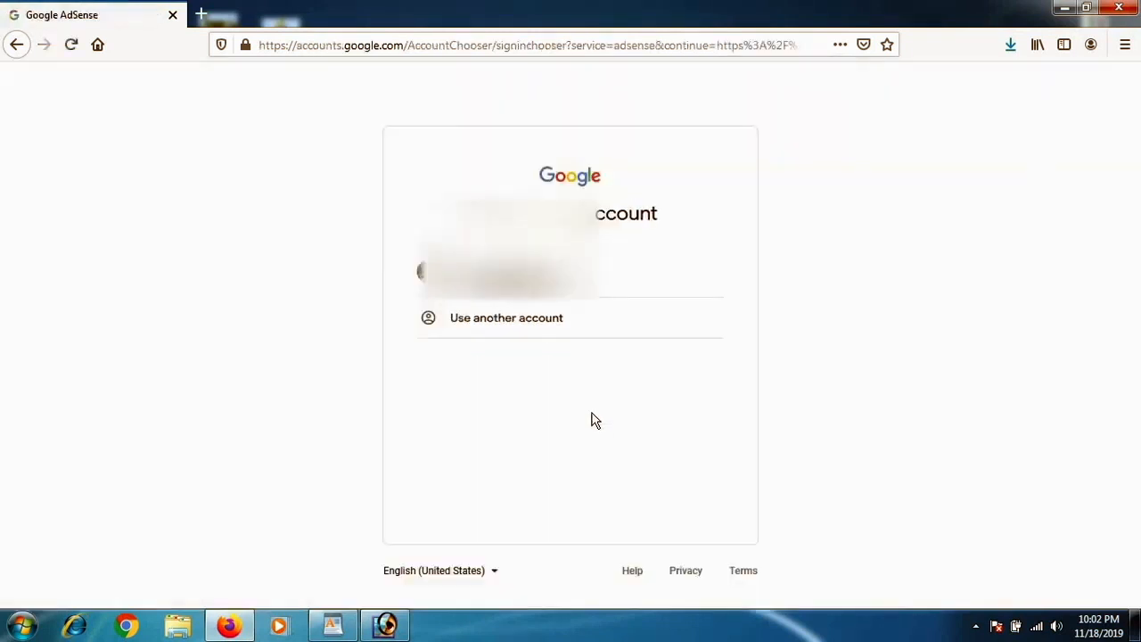
pyautogui.moveTo(360, 299)
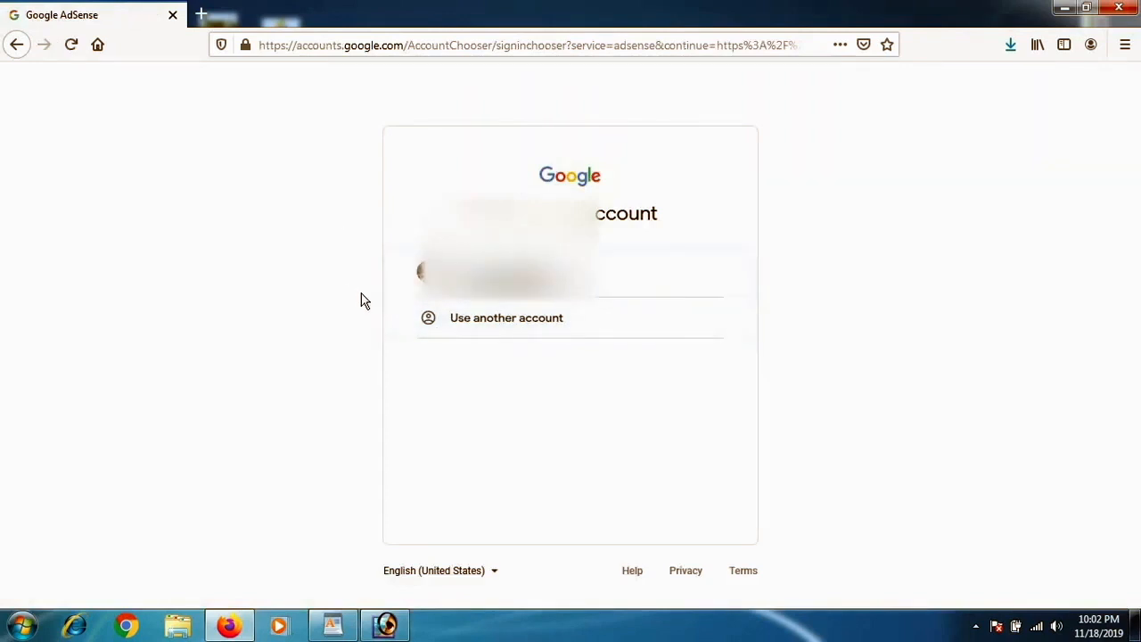
pyautogui.moveTo(506, 318)
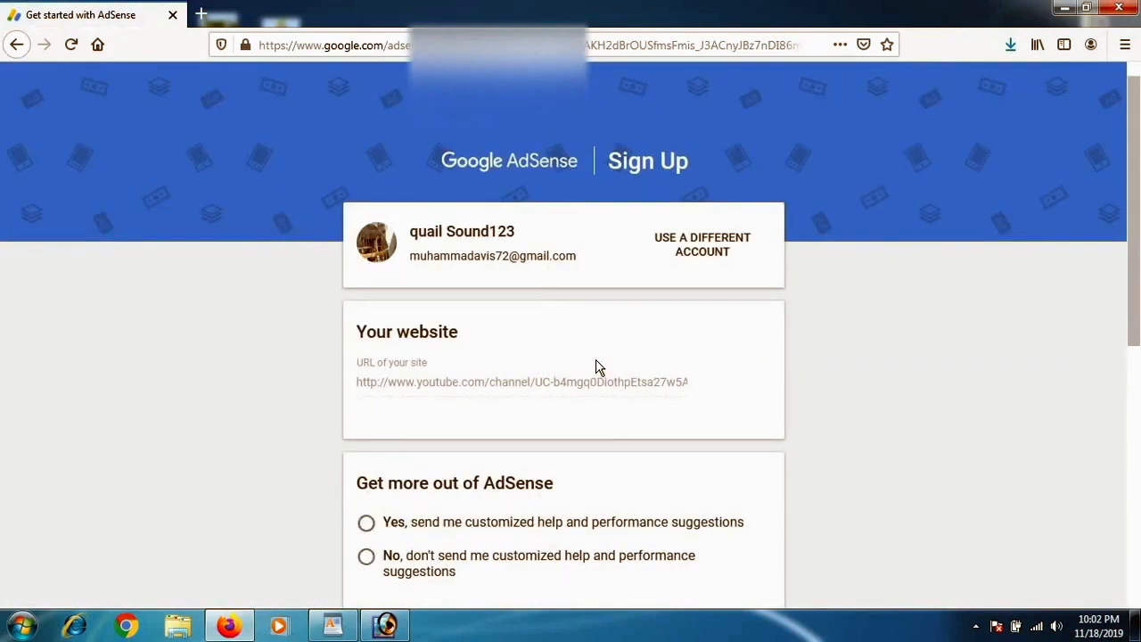
# - Opt in to customized help, select the country of residence, and scroll through the Terms and Conditions
pyautogui.scroll(-3)
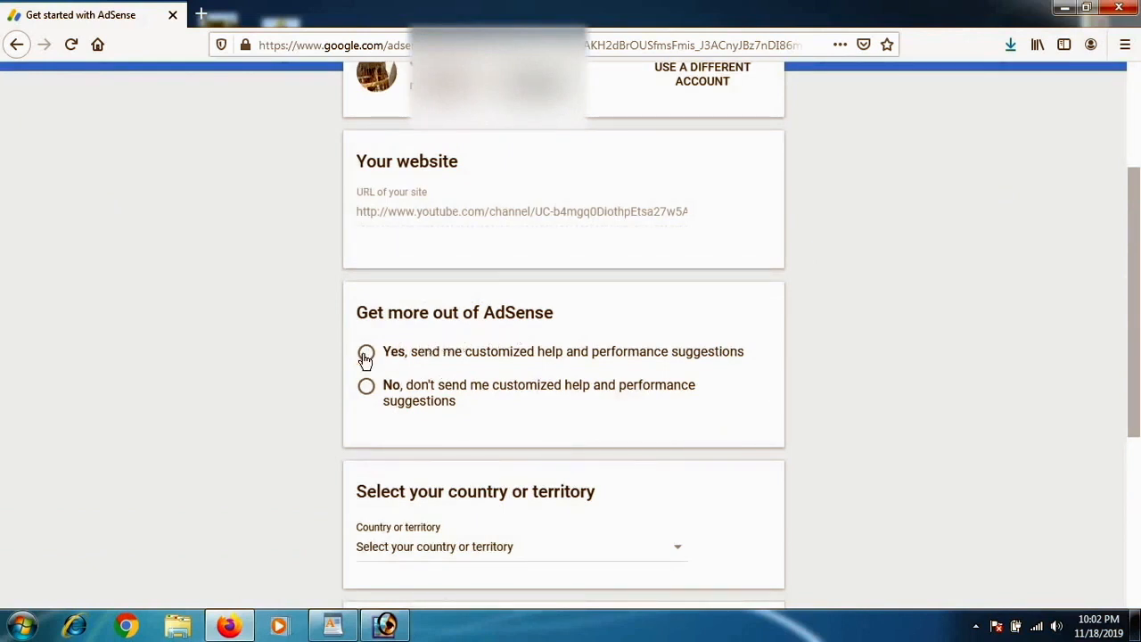
pyautogui.click(366, 351)
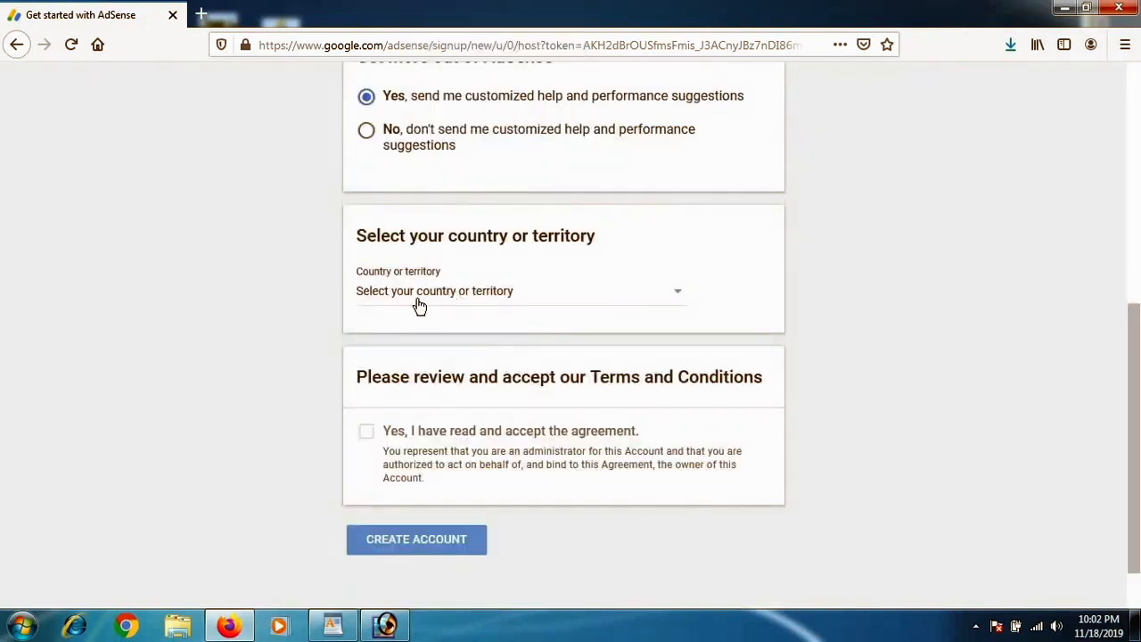
pyautogui.moveTo(677, 299)
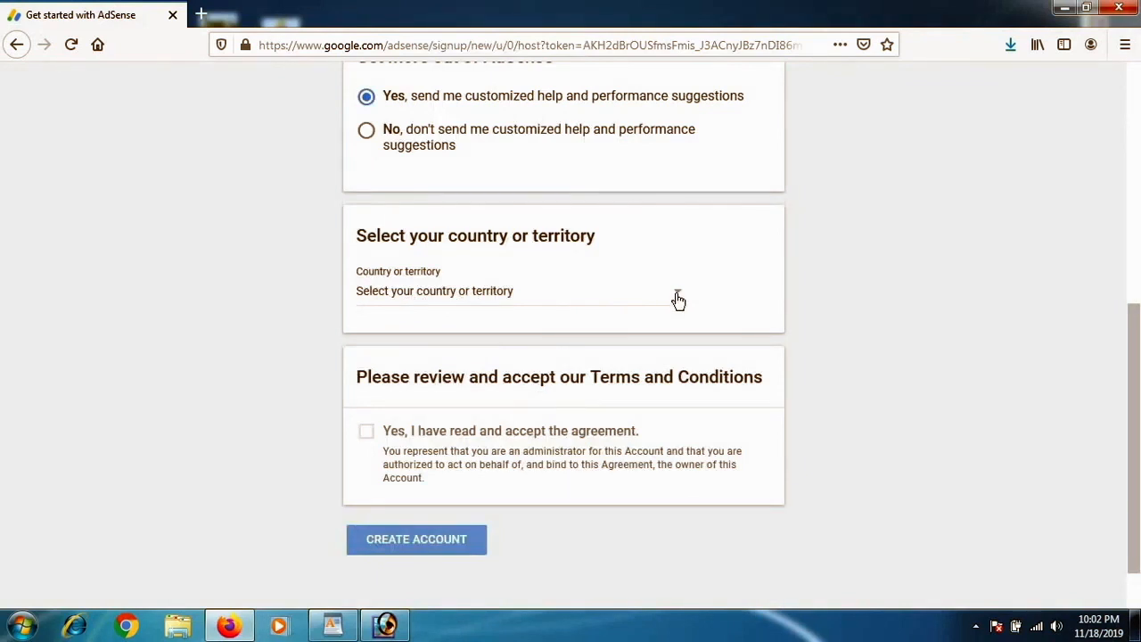
pyautogui.click(517, 291)
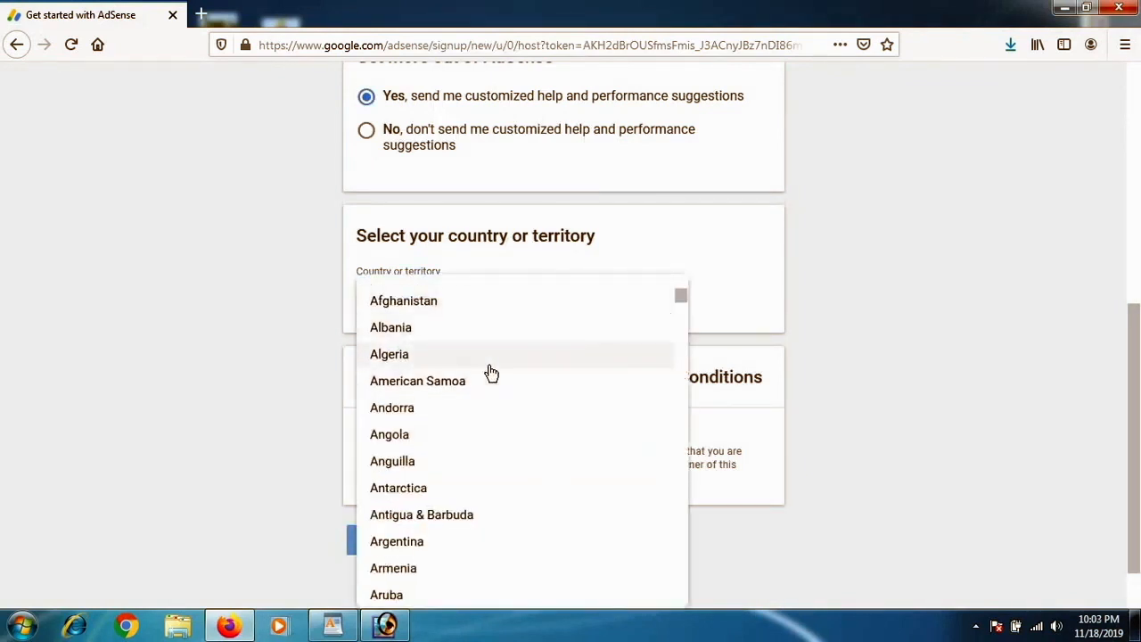
pyautogui.scroll(-3)
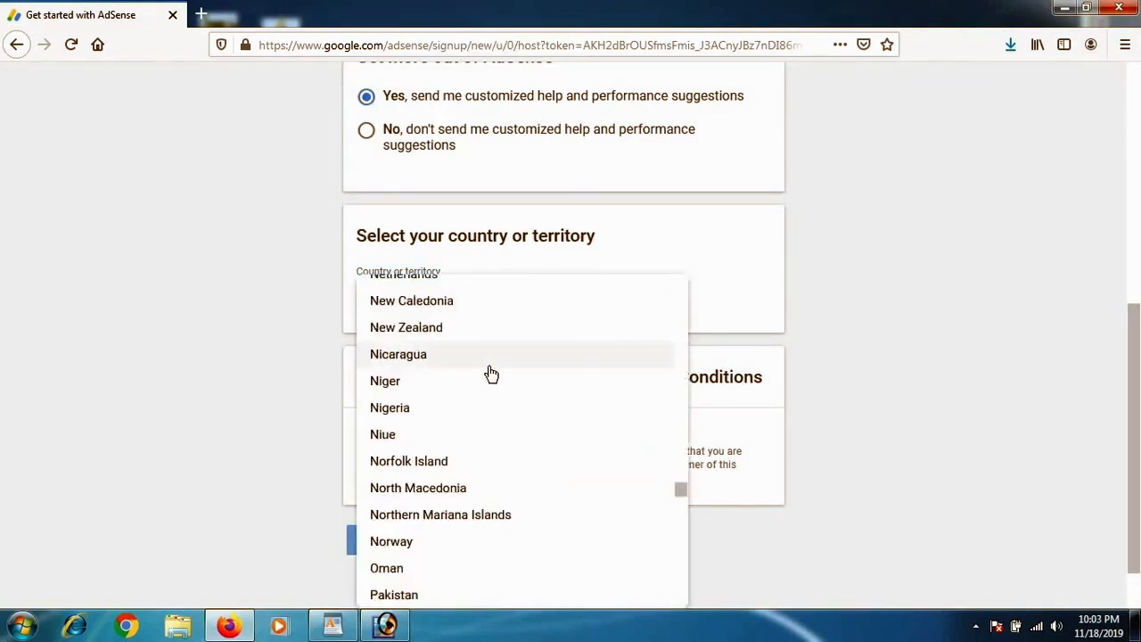
pyautogui.click(394, 595)
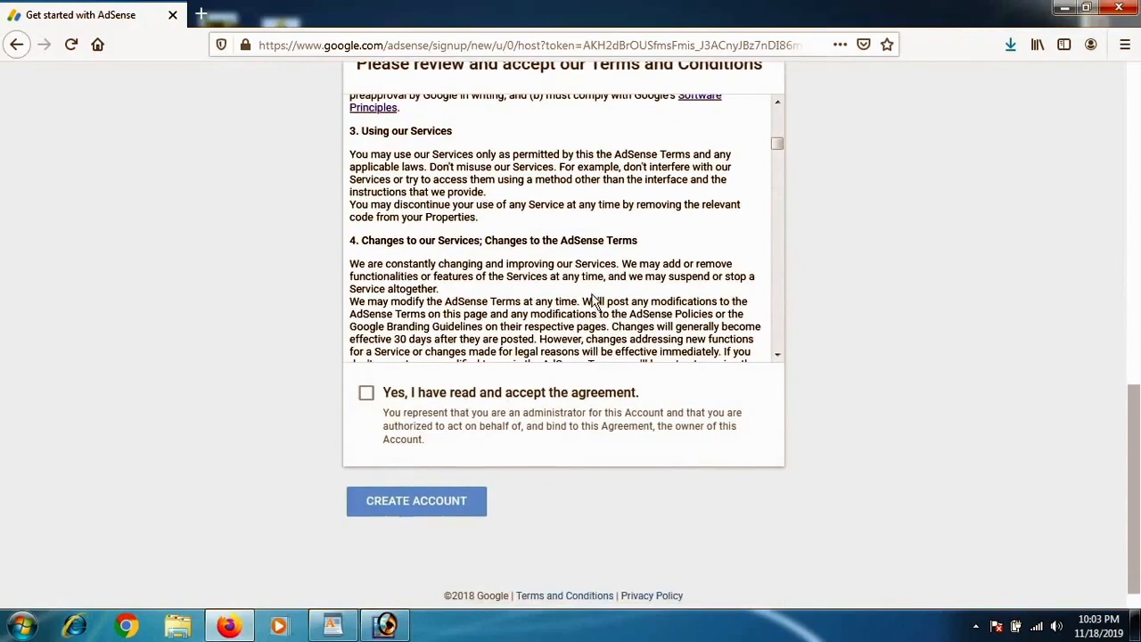
pyautogui.scroll(-3)
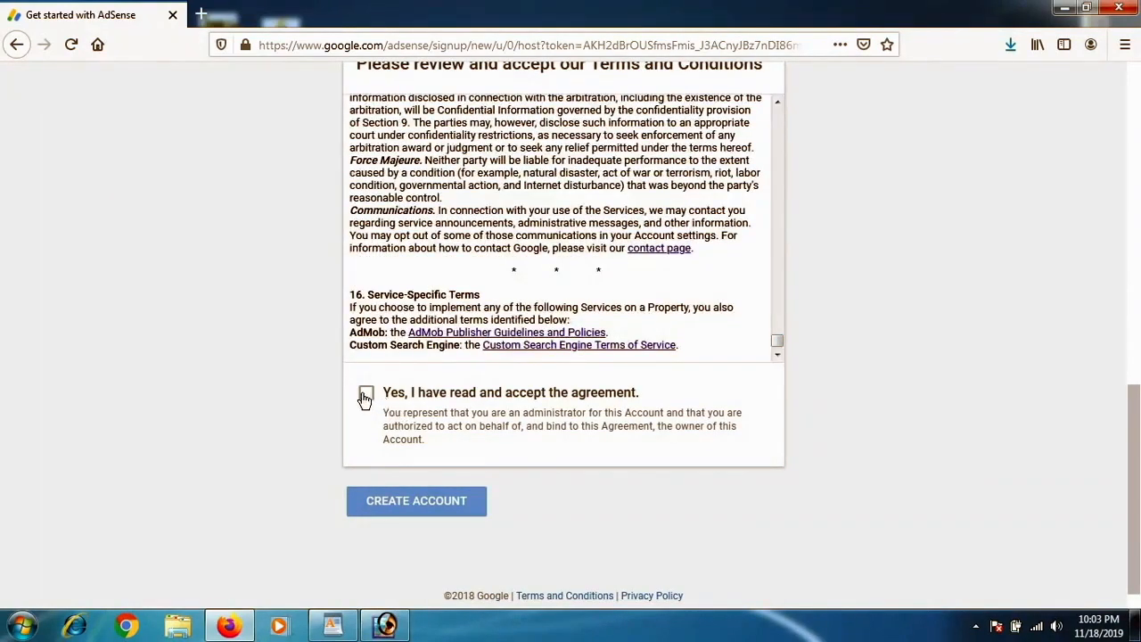
# - Accept the AdSense agreement, create the account, and dismiss the Ads made easy welcome card
pyautogui.click(365, 392)
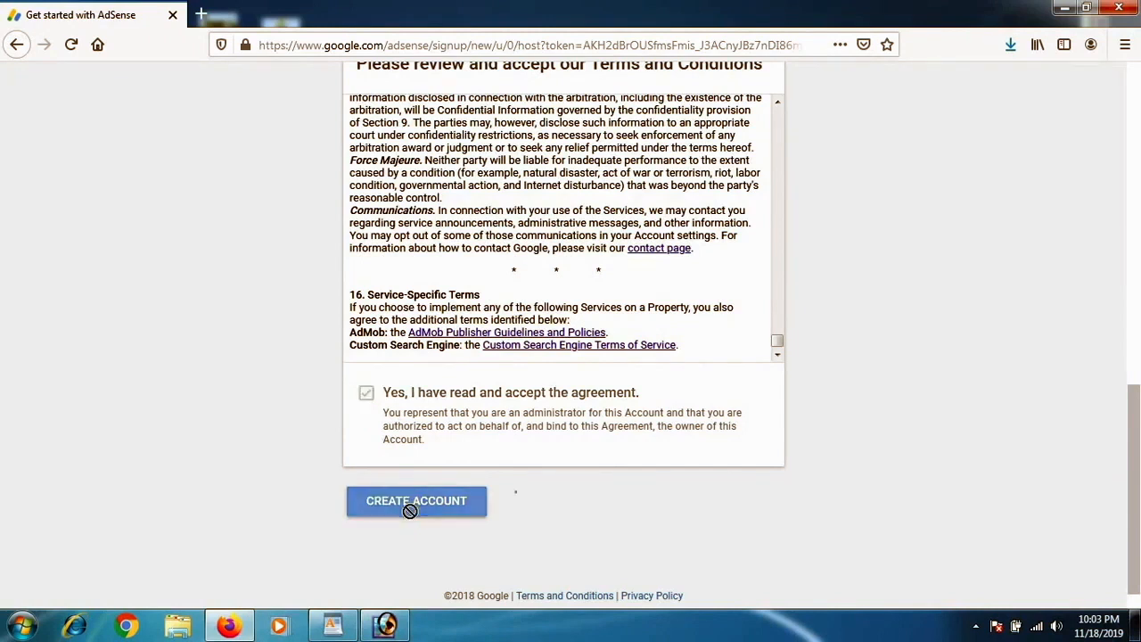
pyautogui.click(417, 499)
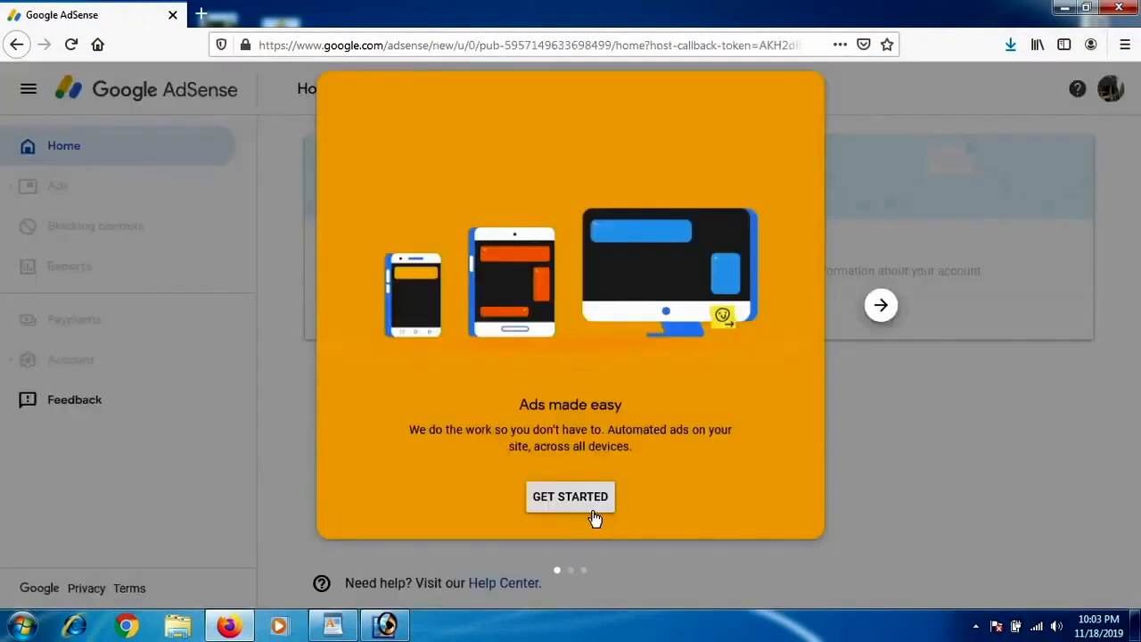
pyautogui.moveTo(515, 477)
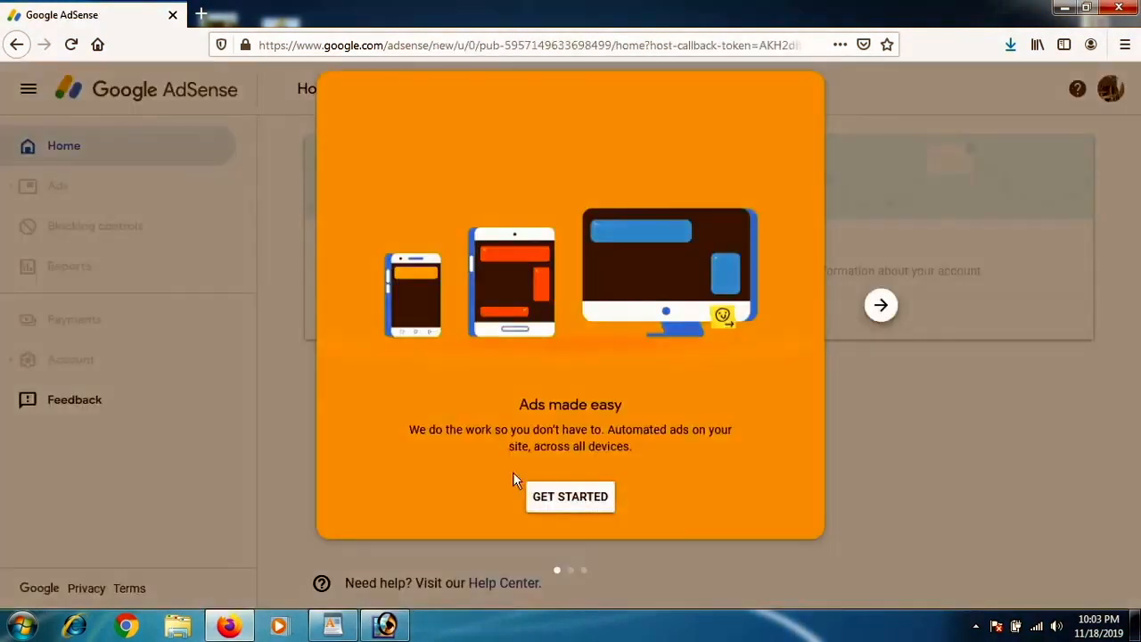
pyautogui.click(570, 496)
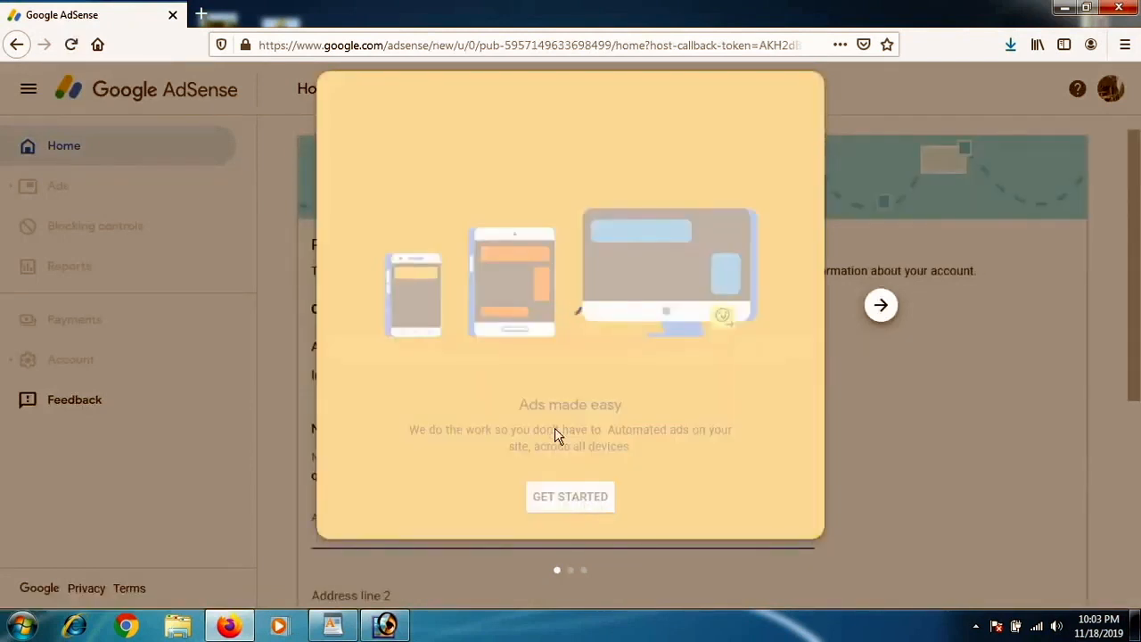
# - Keep Individual as the account type on the payment address form and move down to the Name field
pyautogui.click(570, 496)
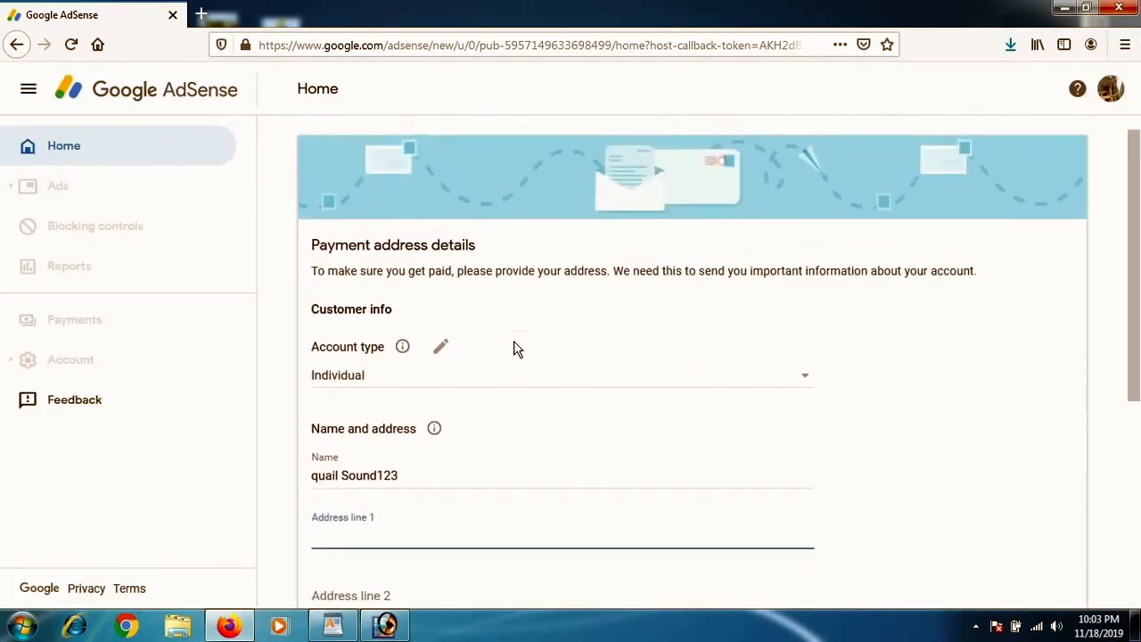
pyautogui.moveTo(650, 403)
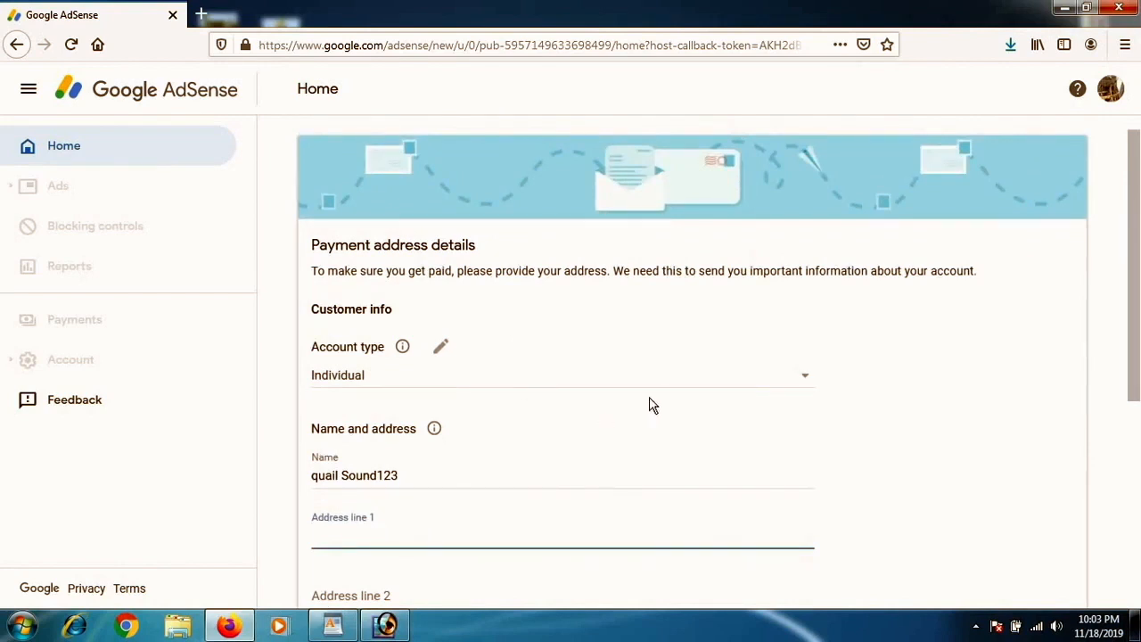
pyautogui.moveTo(346, 366)
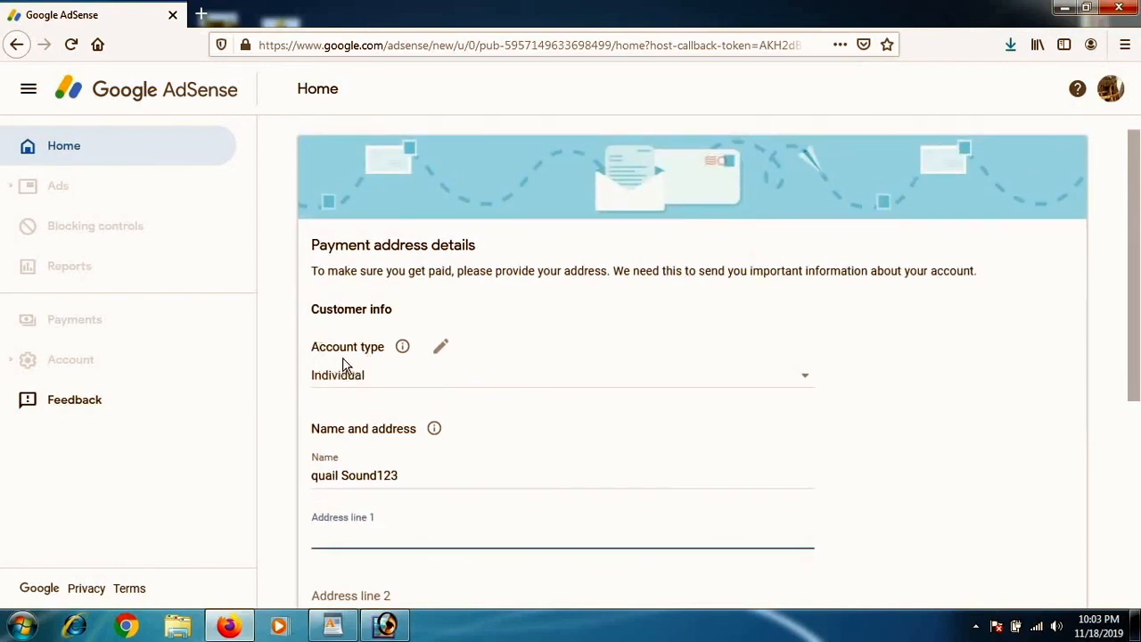
pyautogui.click(562, 374)
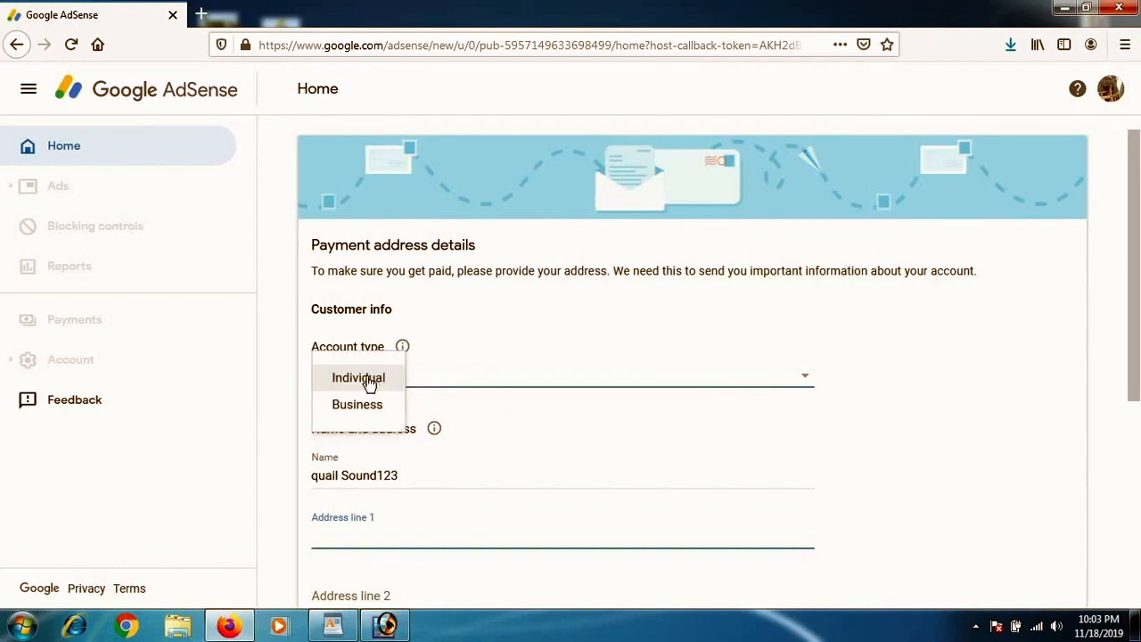
pyautogui.click(359, 378)
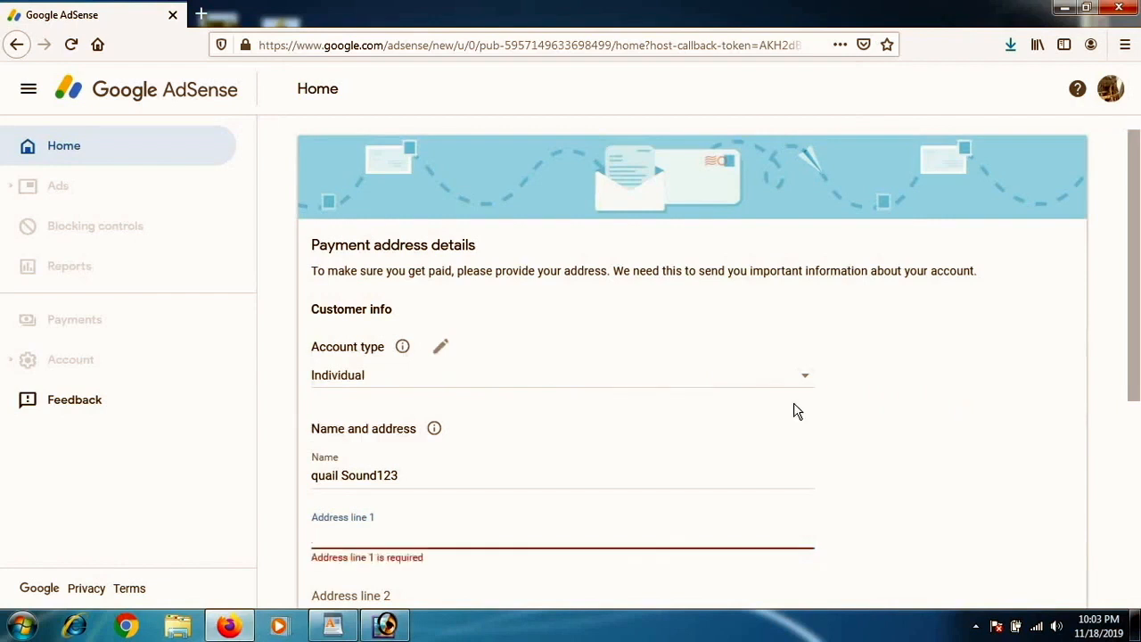
pyautogui.moveTo(471, 397)
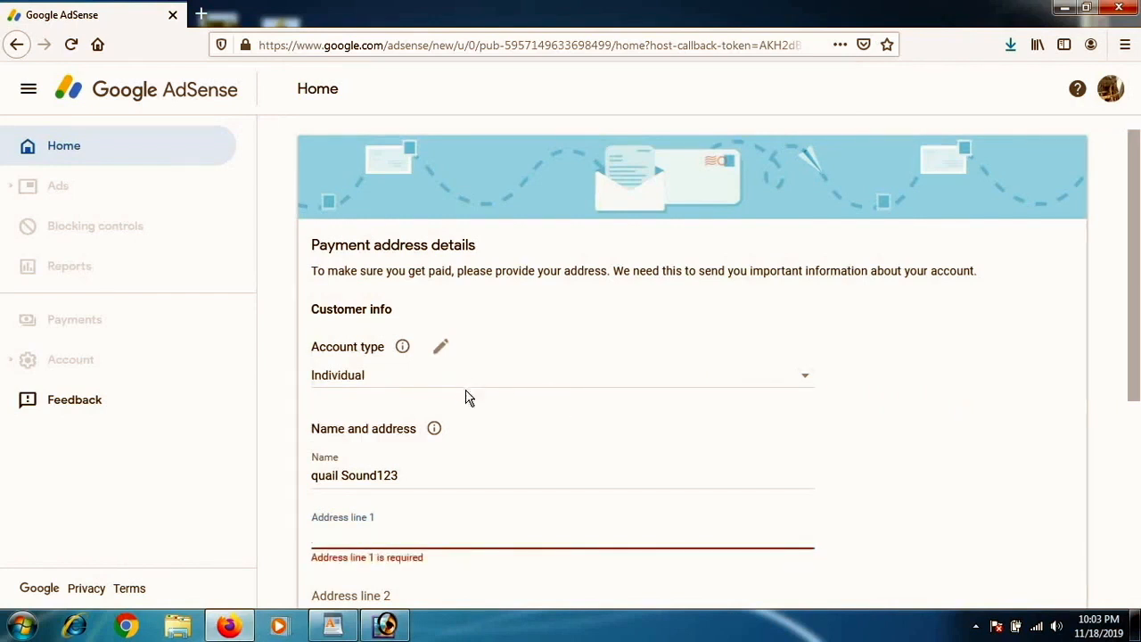
pyautogui.scroll(-3)
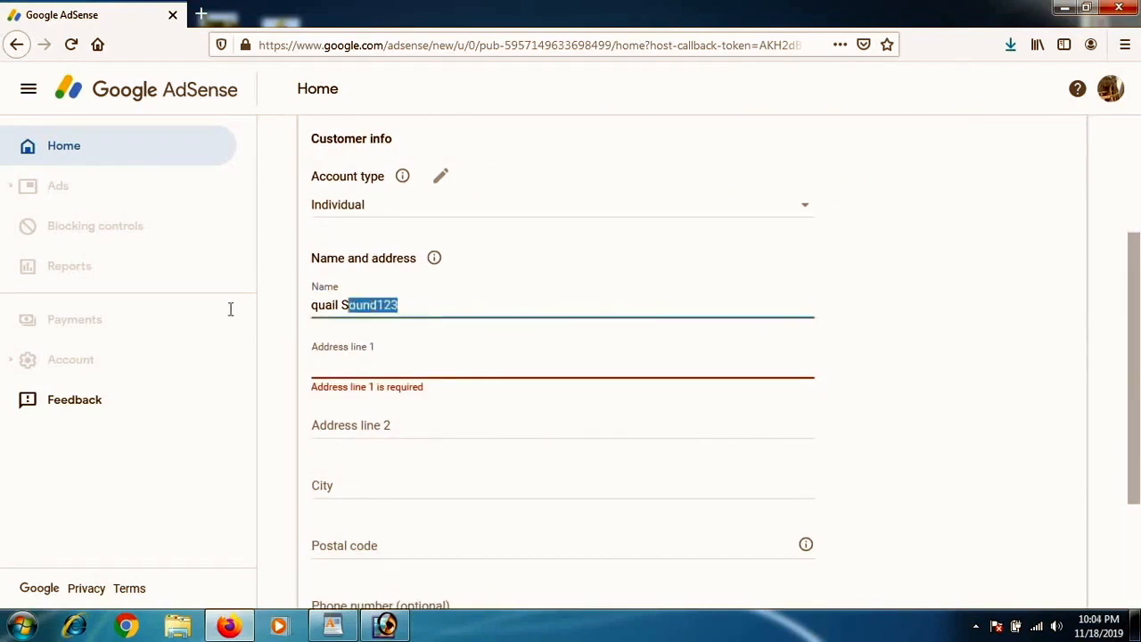
pyautogui.press('Delete')
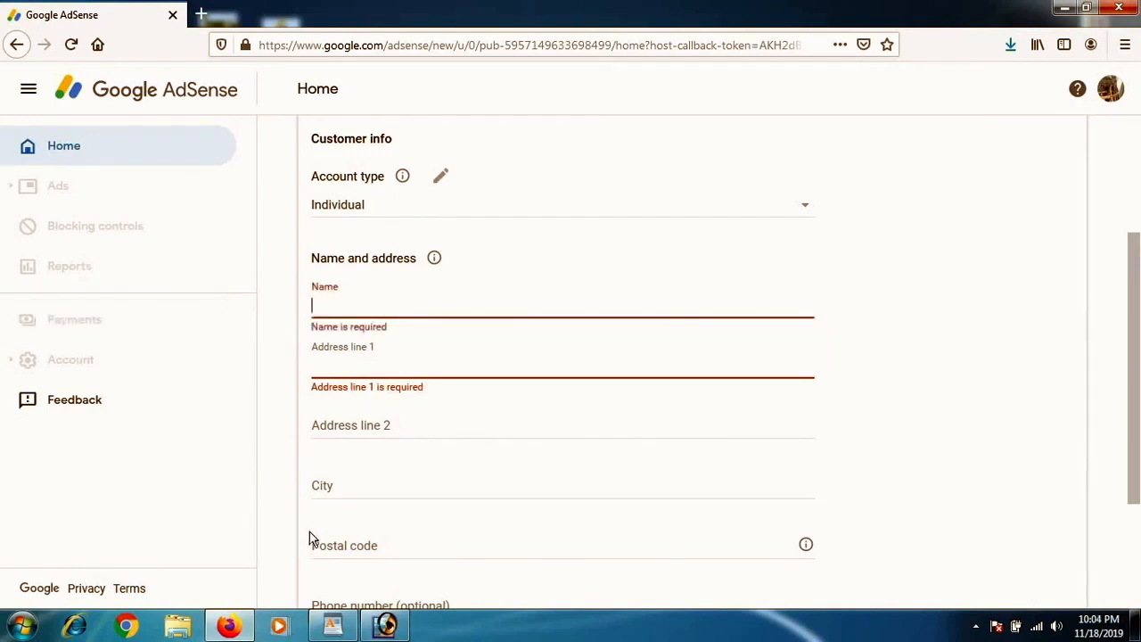
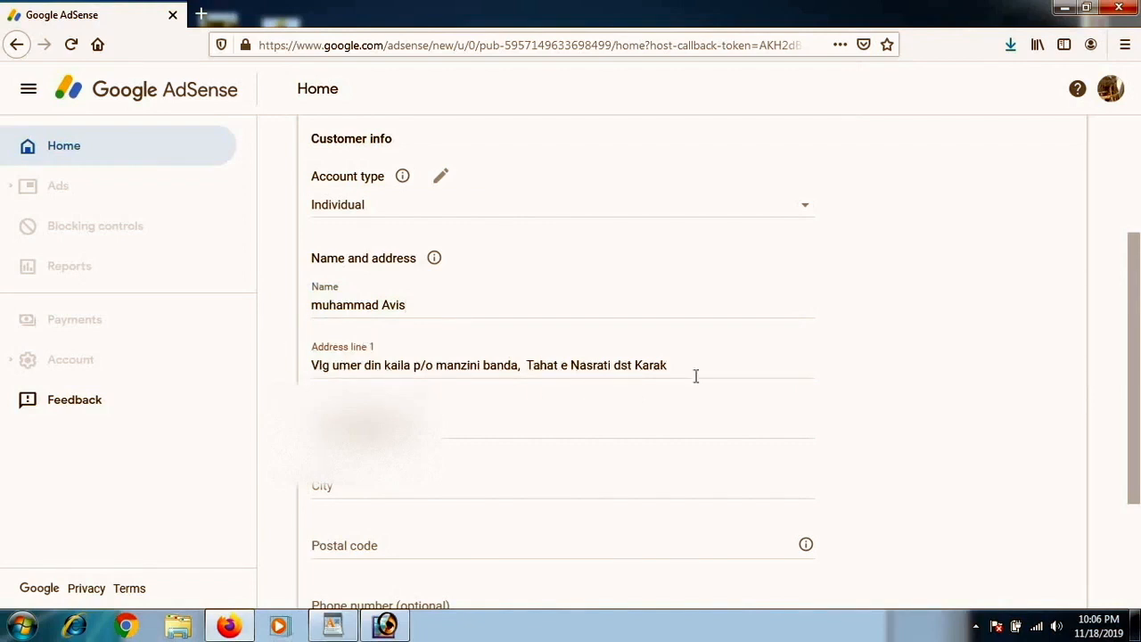
pyautogui.moveTo(645, 373)
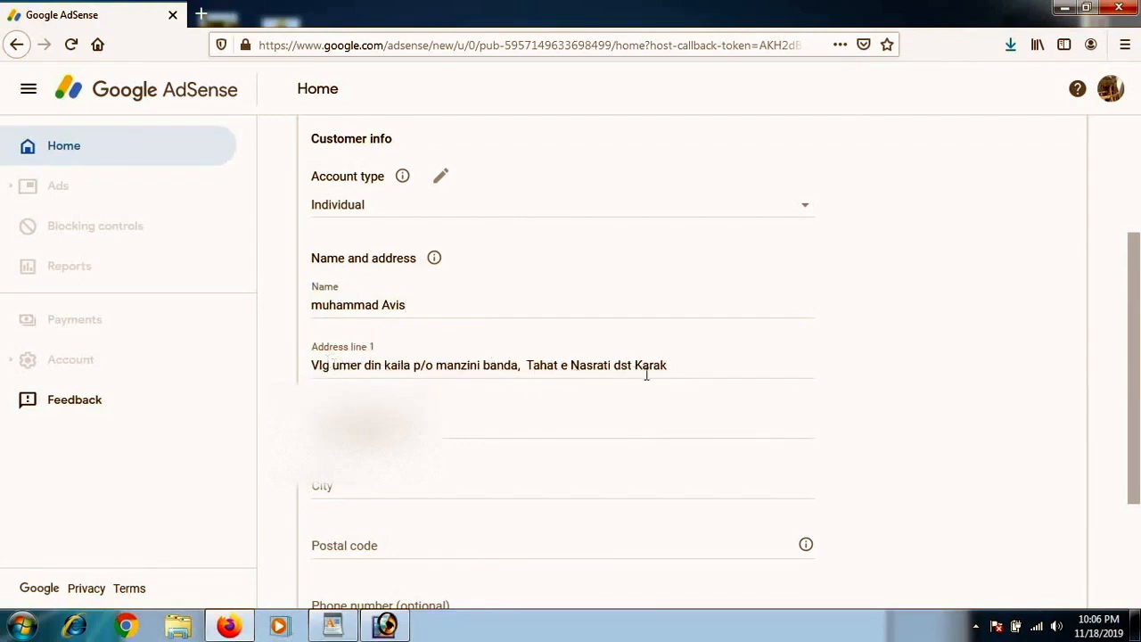
pyautogui.moveTo(660, 385)
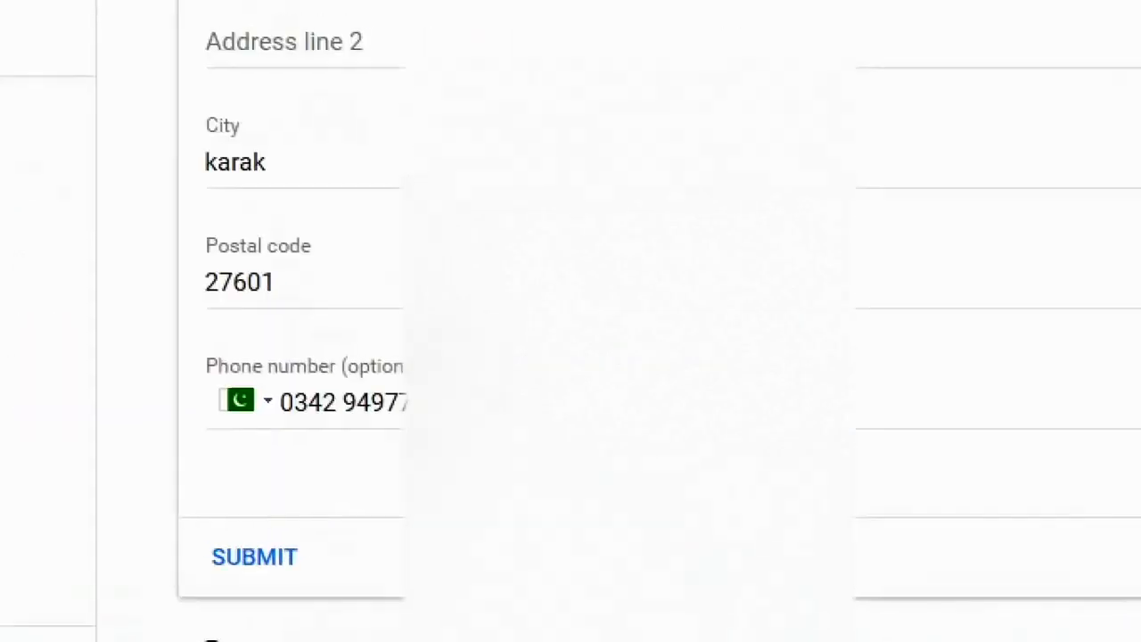
pyautogui.scroll(-3)
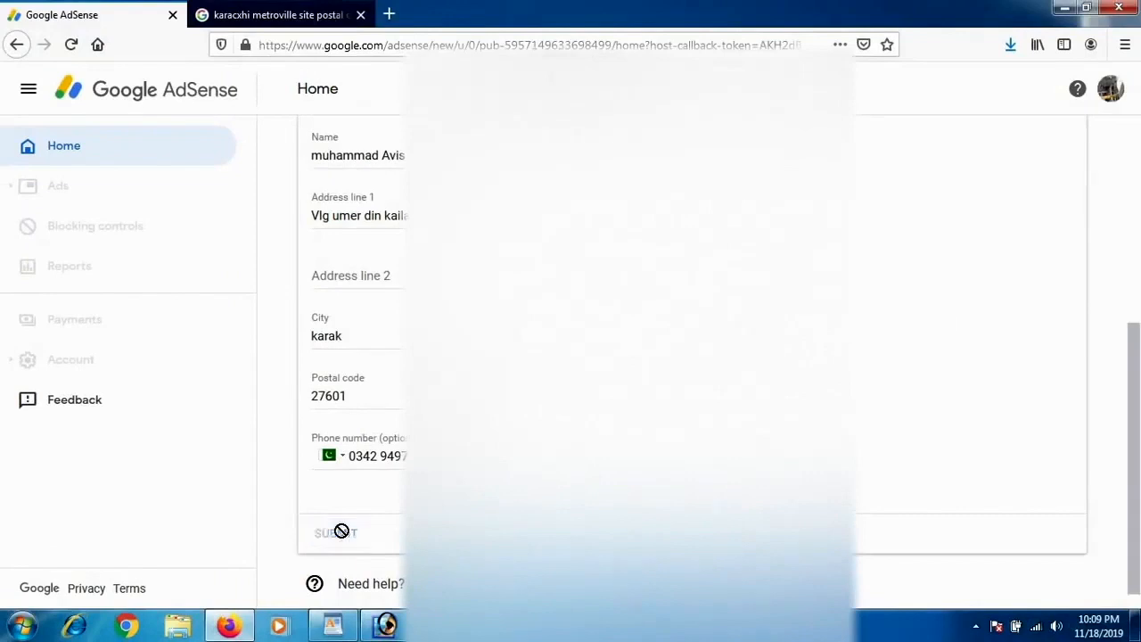
pyautogui.click(335, 531)
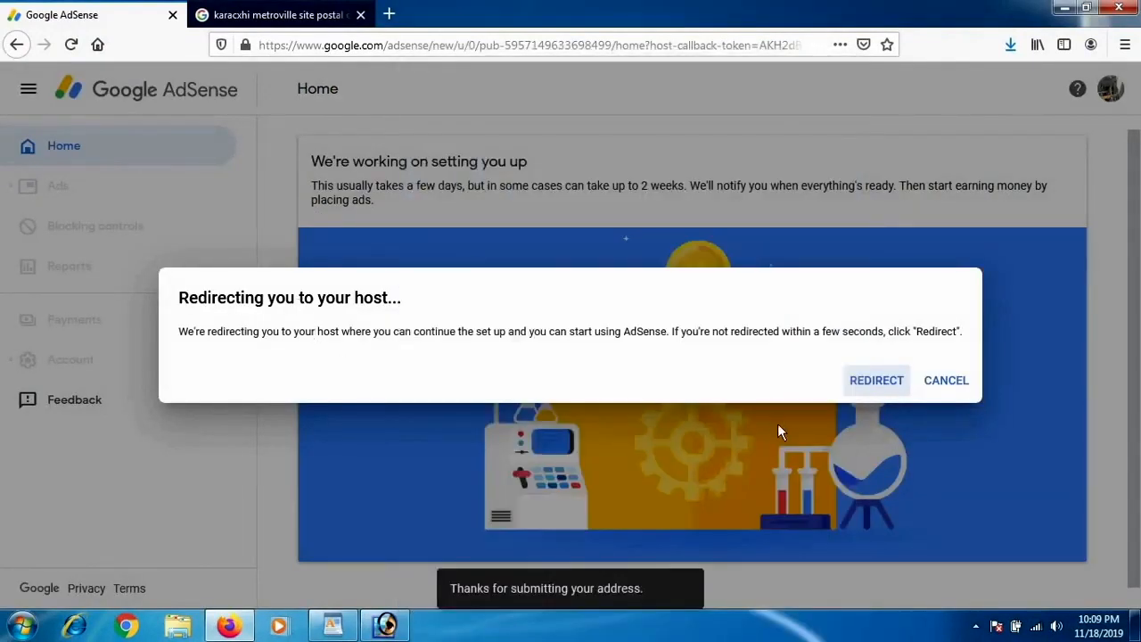
pyautogui.moveTo(870, 408)
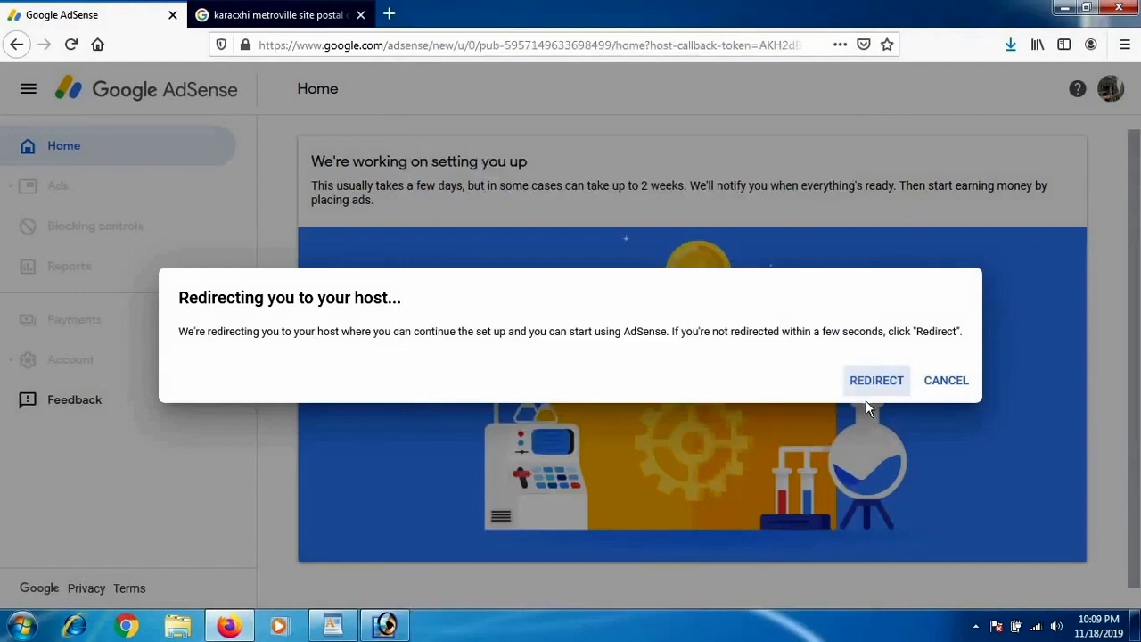
pyautogui.moveTo(877, 380)
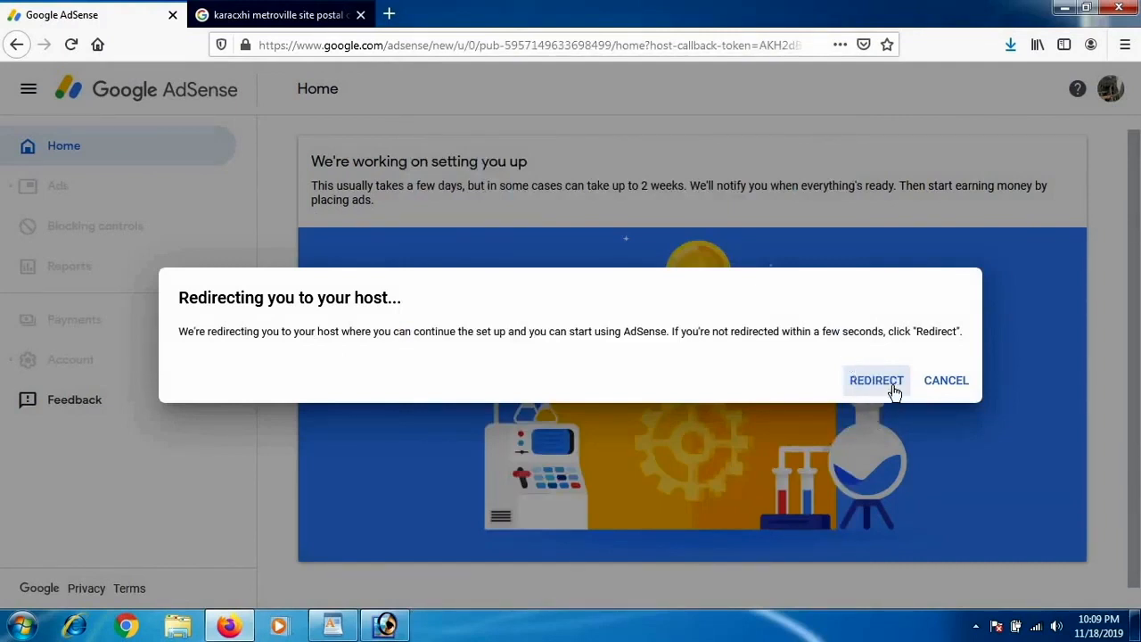
# - Confirm the redirect back to the host to continue the monetization setup
pyautogui.click(875, 380)
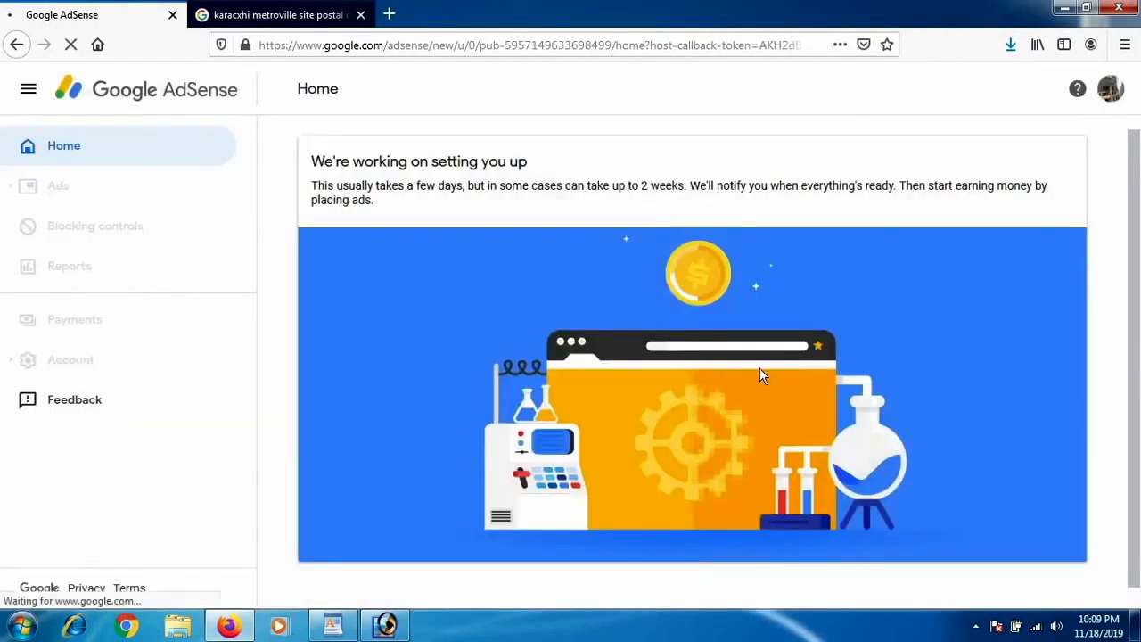
pyautogui.moveTo(610, 343)
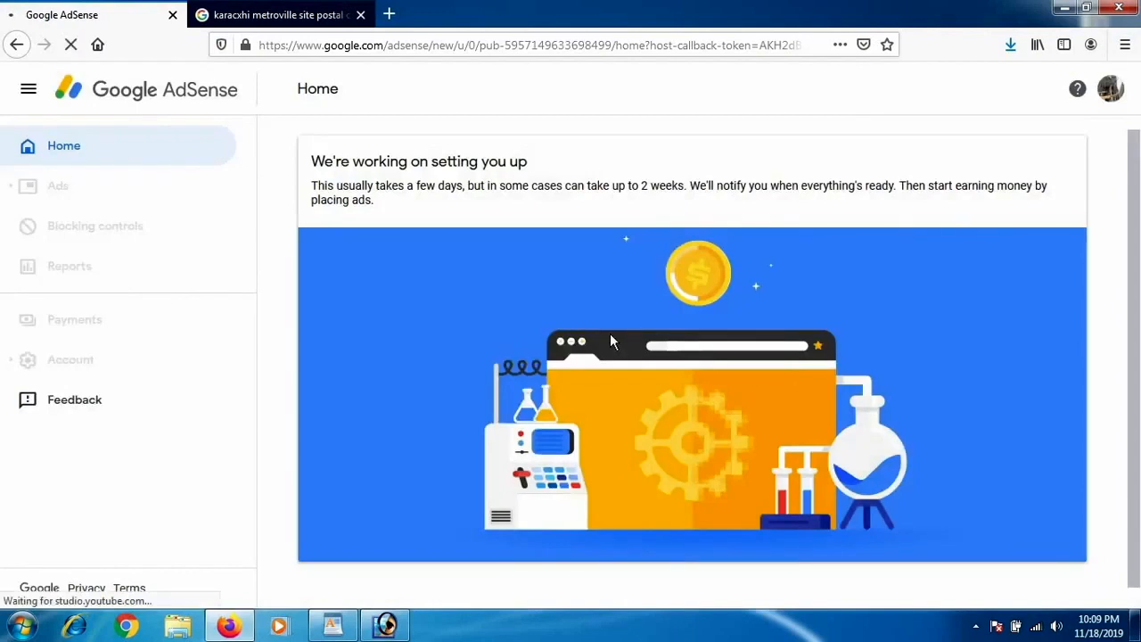
pyautogui.moveTo(533, 263)
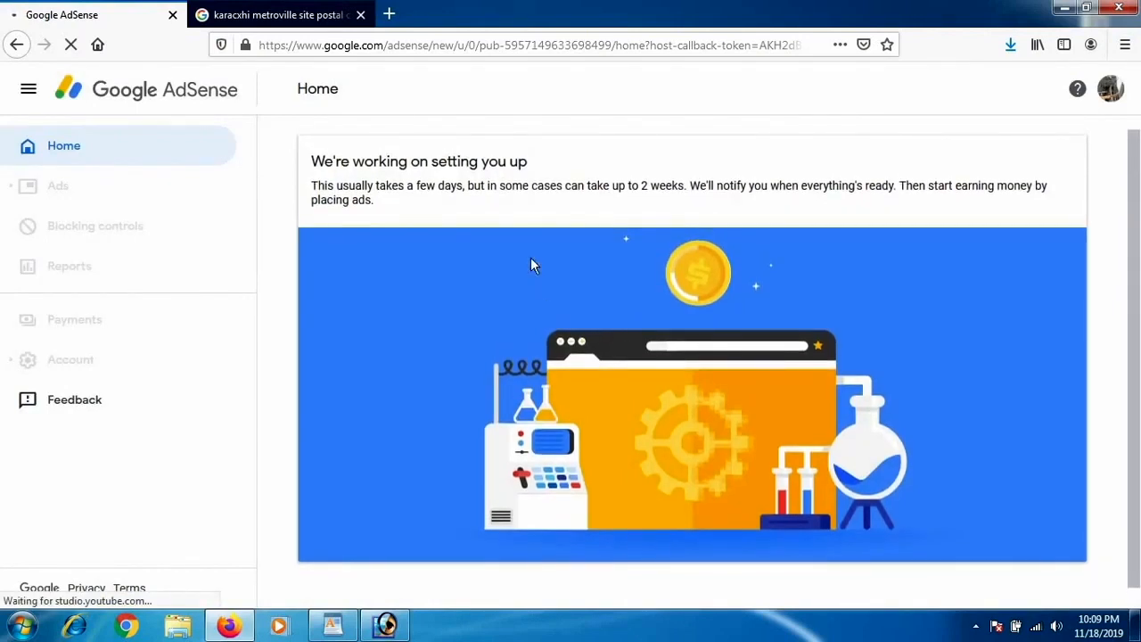
# - Review the Channel monetization steps: Step 1 Done, AdSense sign-up In progress, review Not started
pyautogui.click(89, 14)
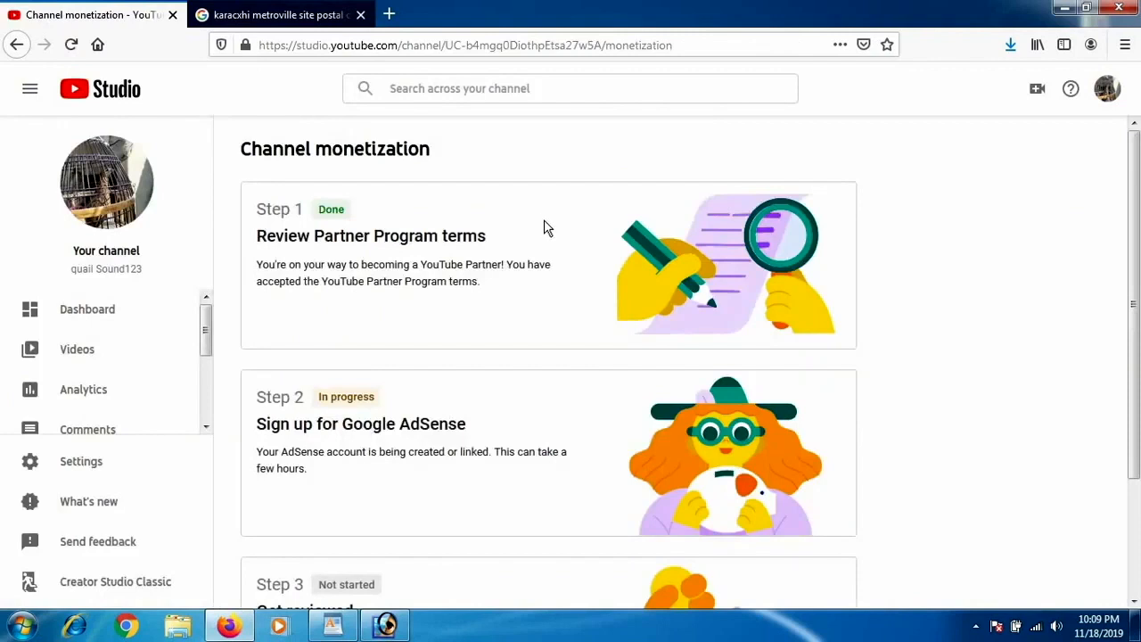
pyautogui.moveTo(552, 244)
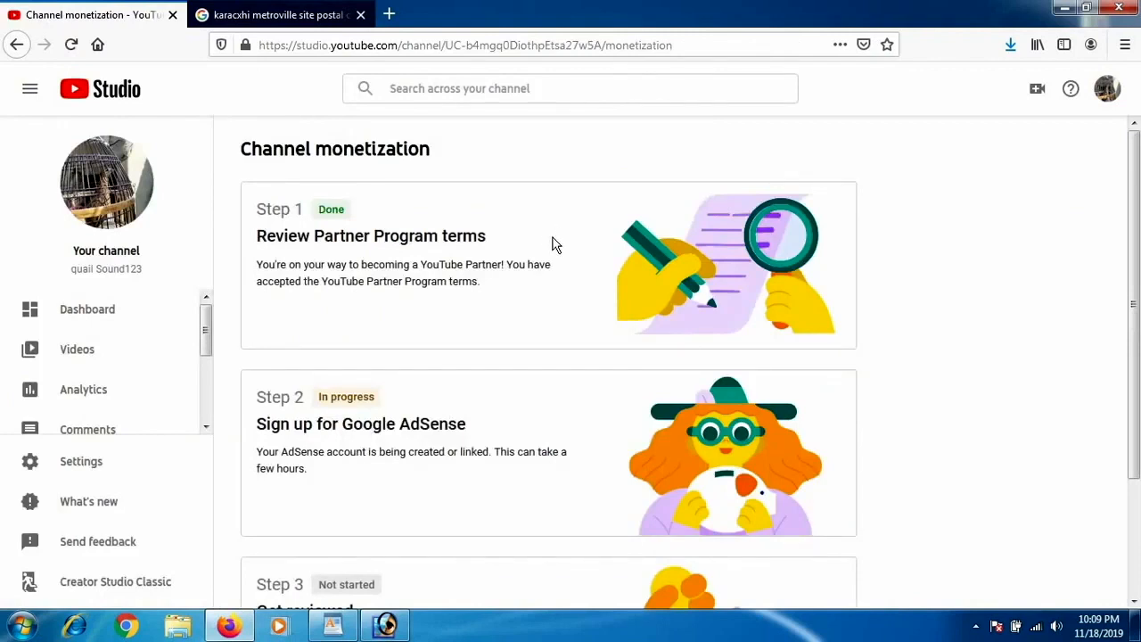
pyautogui.moveTo(670, 239)
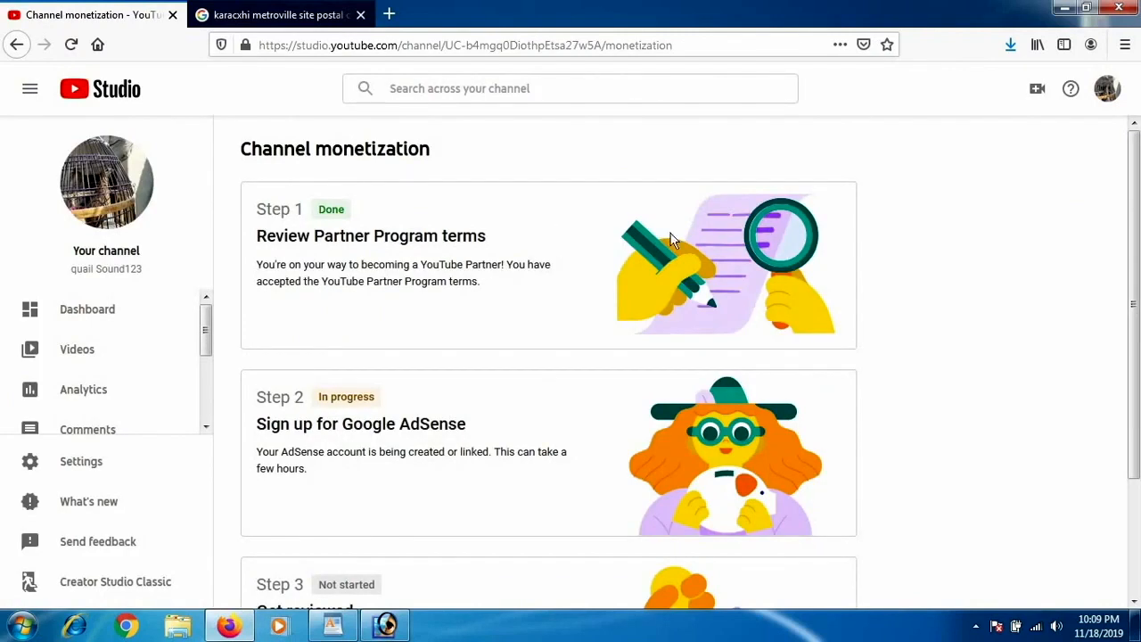
pyautogui.moveTo(559, 417)
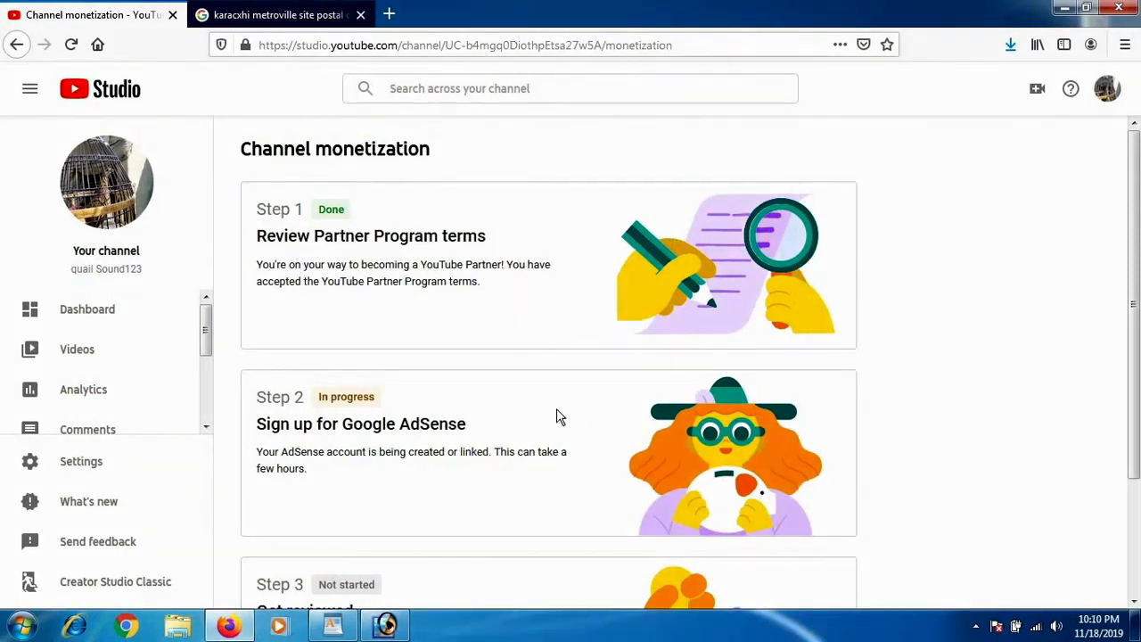
pyautogui.scroll(-3)
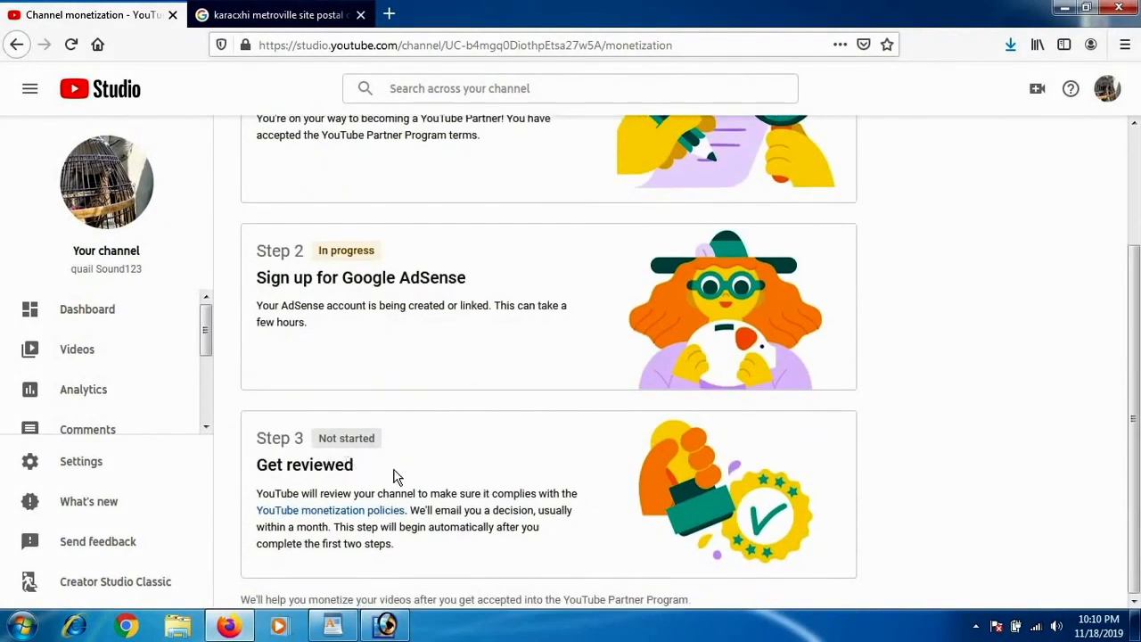
pyautogui.doubleClick(303, 464)
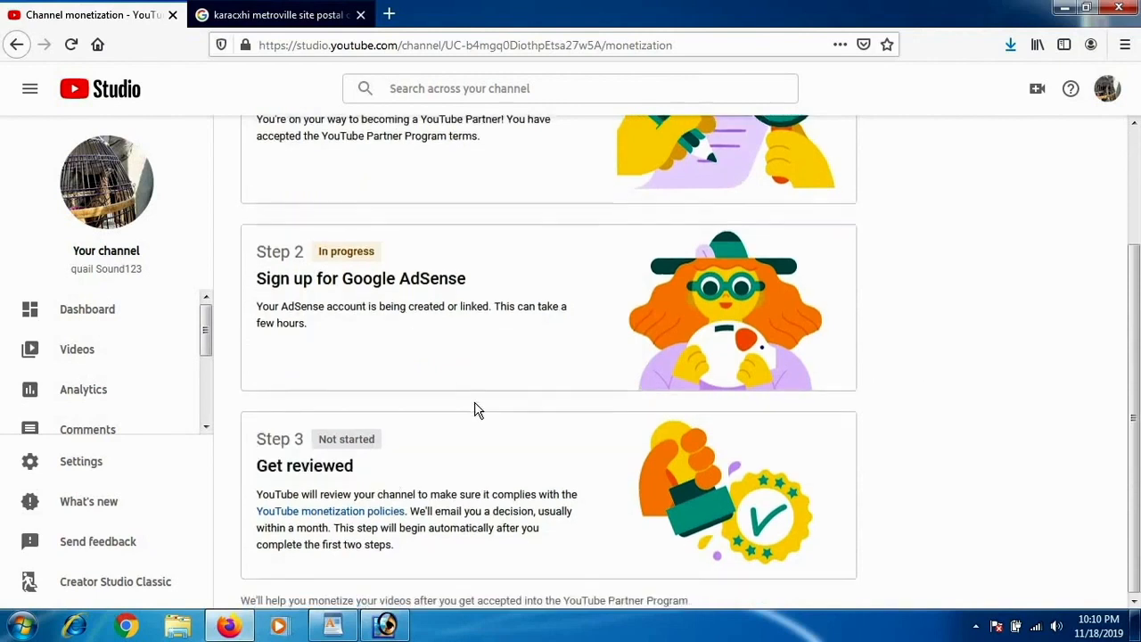
pyautogui.scroll(-3)
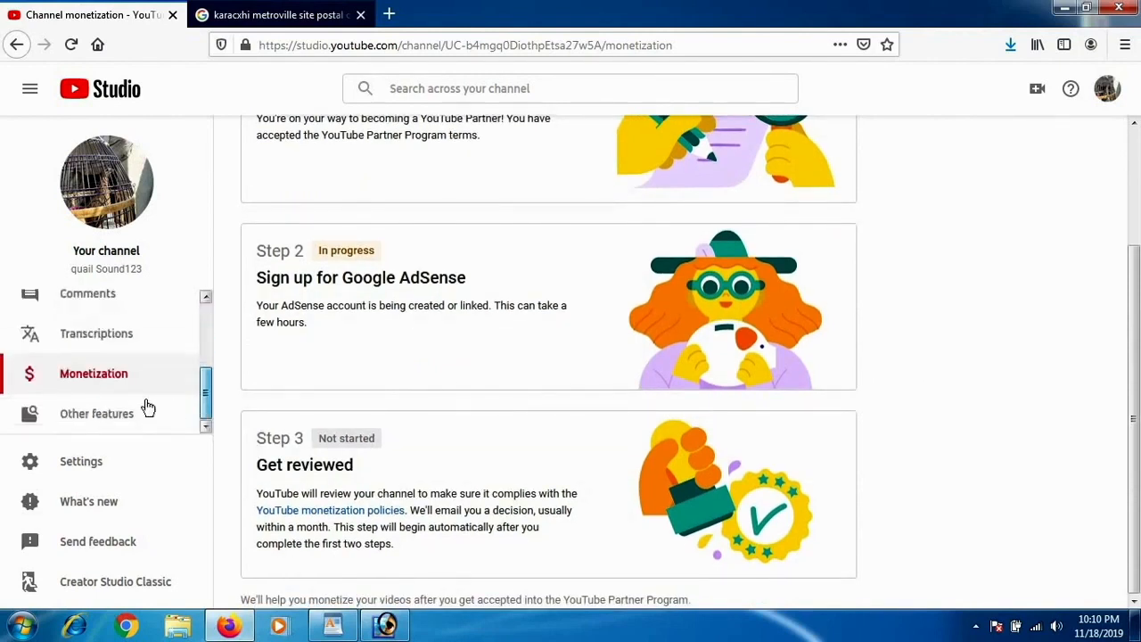
pyautogui.moveTo(92, 374)
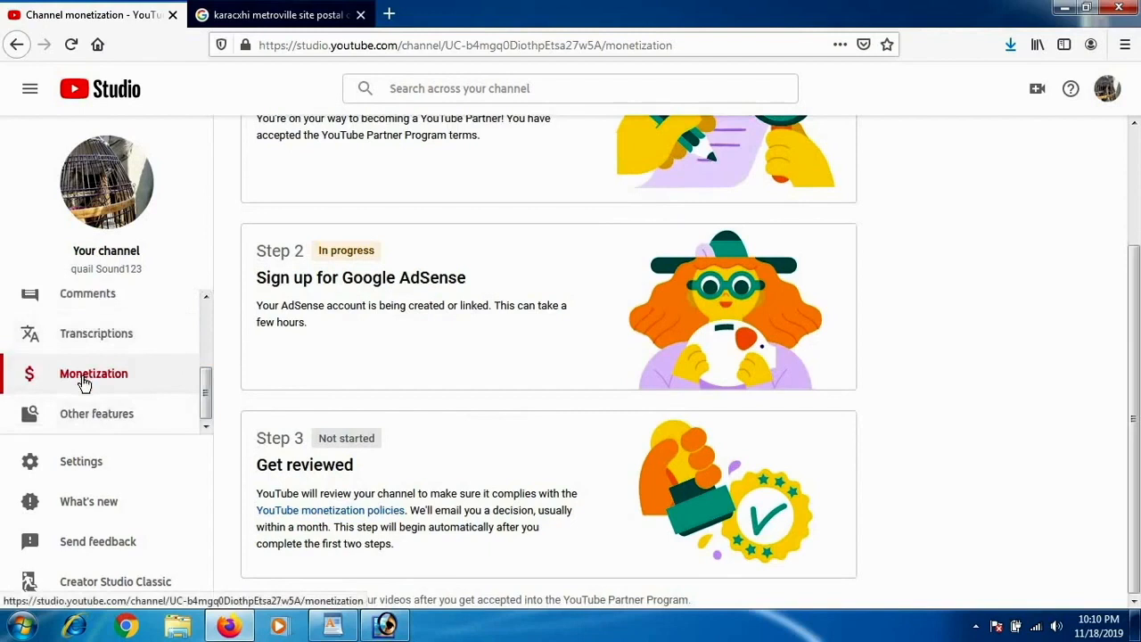
pyautogui.moveTo(137, 381)
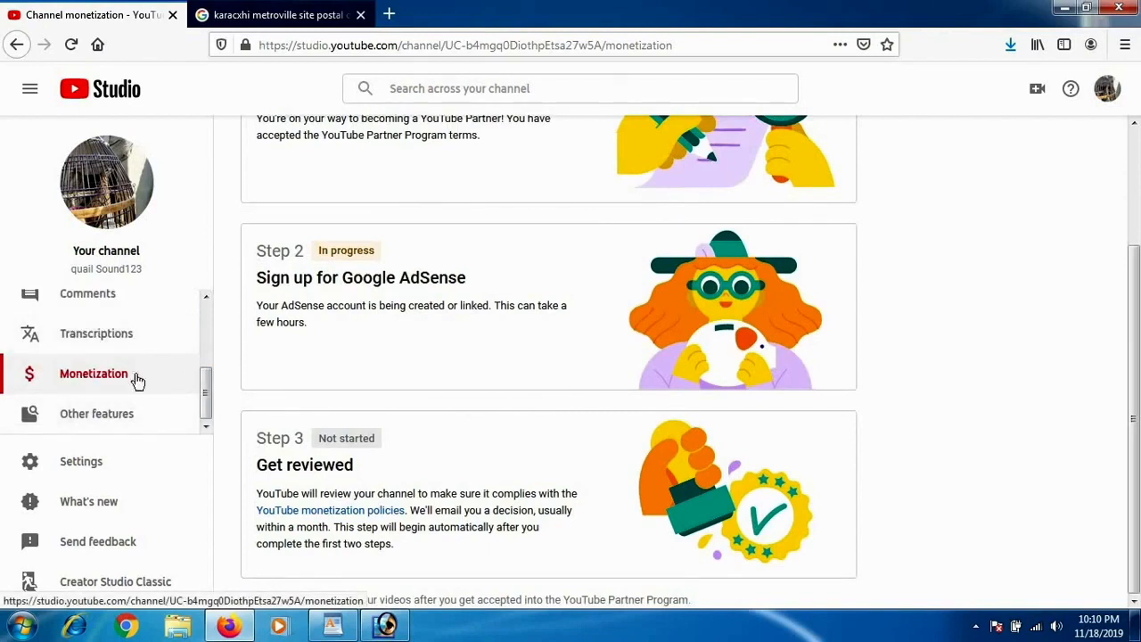
pyautogui.moveTo(770, 349)
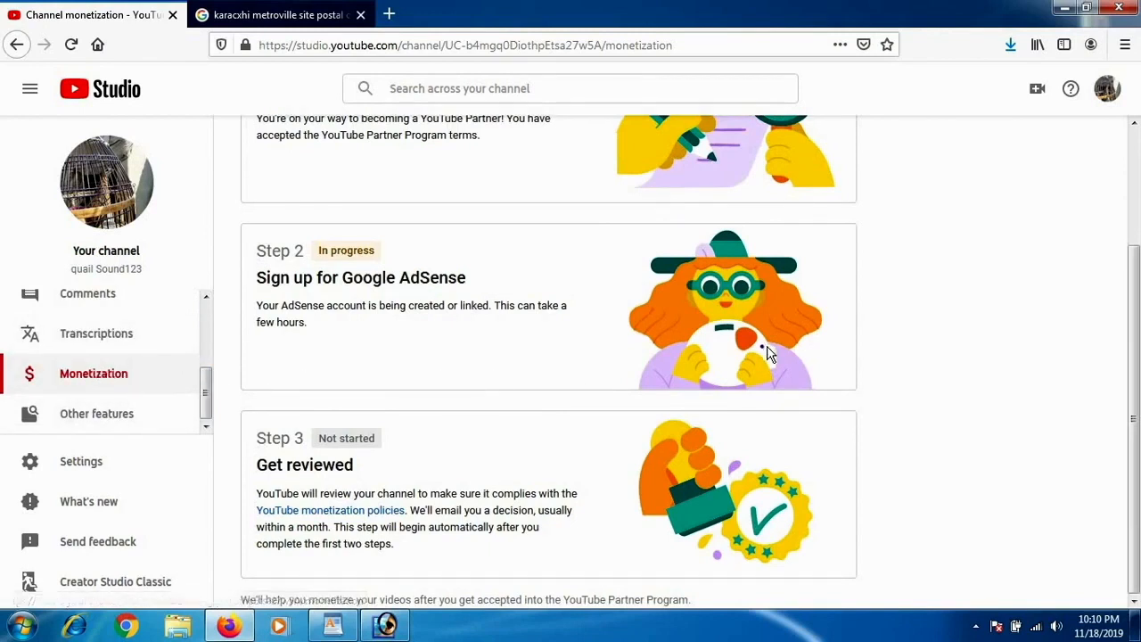
pyautogui.moveTo(401, 328)
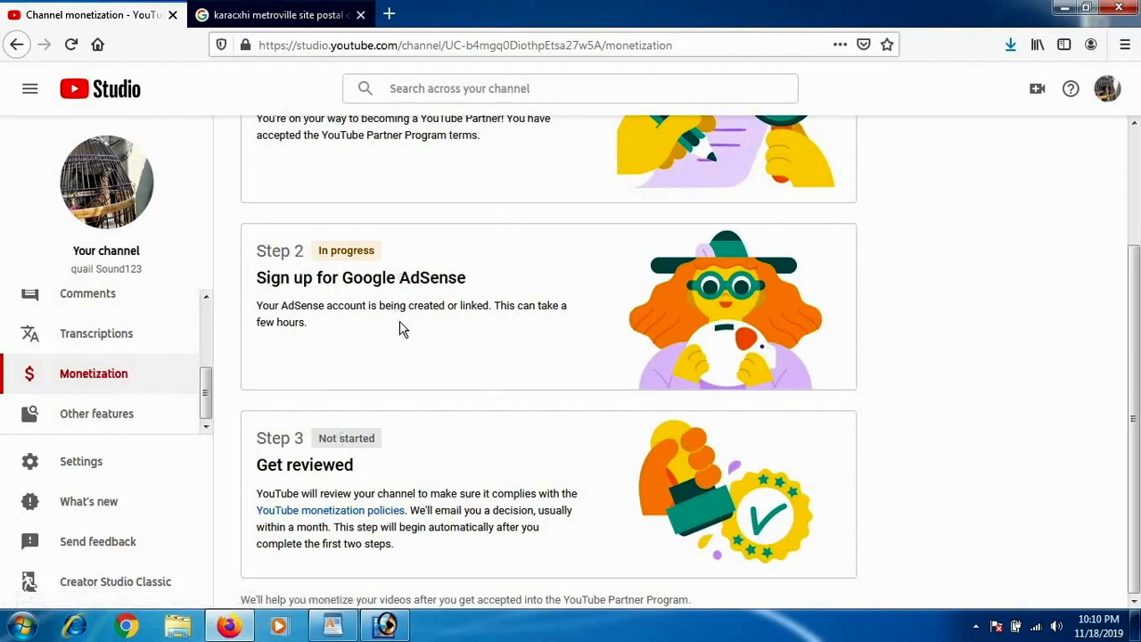